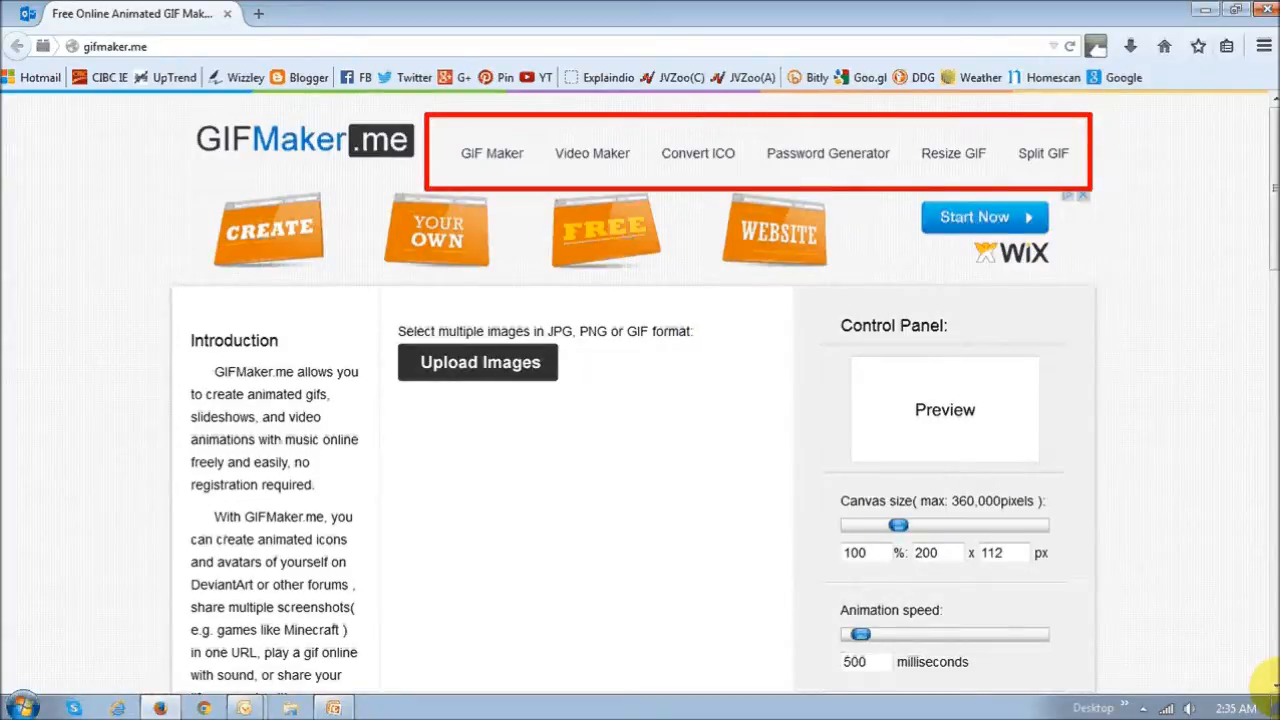
Upload the three quote images as animation frames, previewing at 749 × 561.
scroll("down", 3)
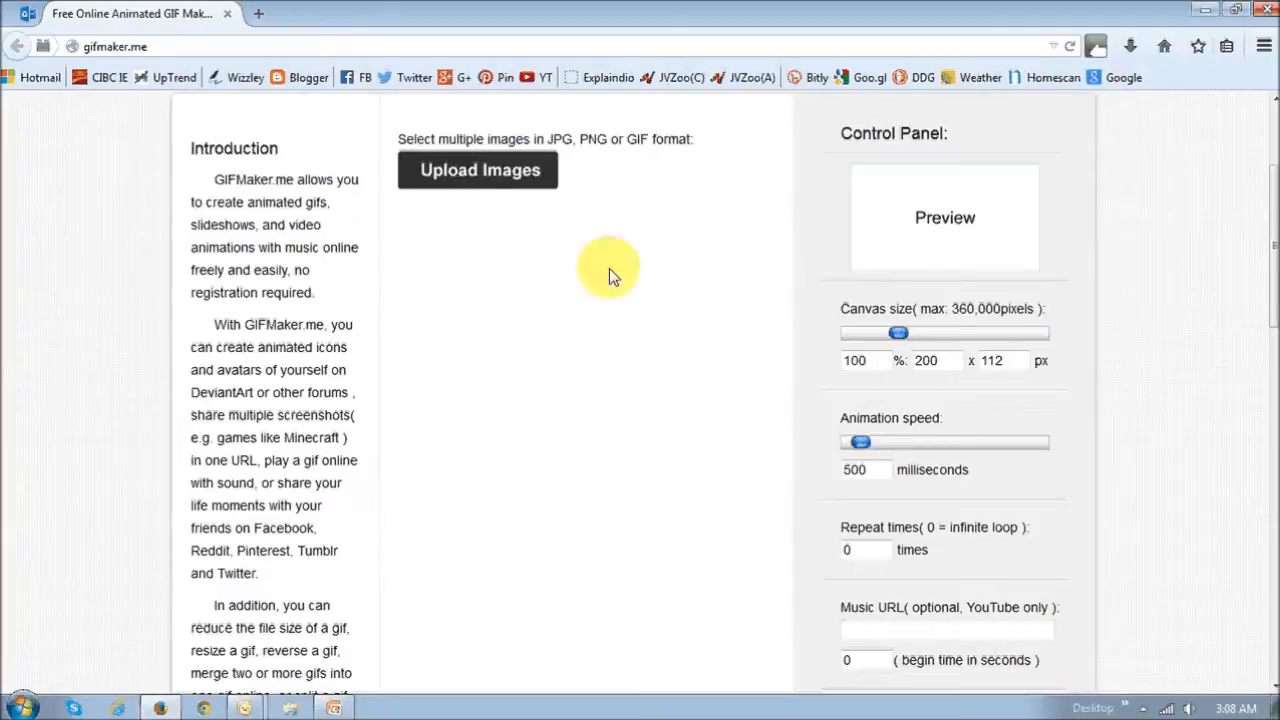
mouse_move(590, 210)
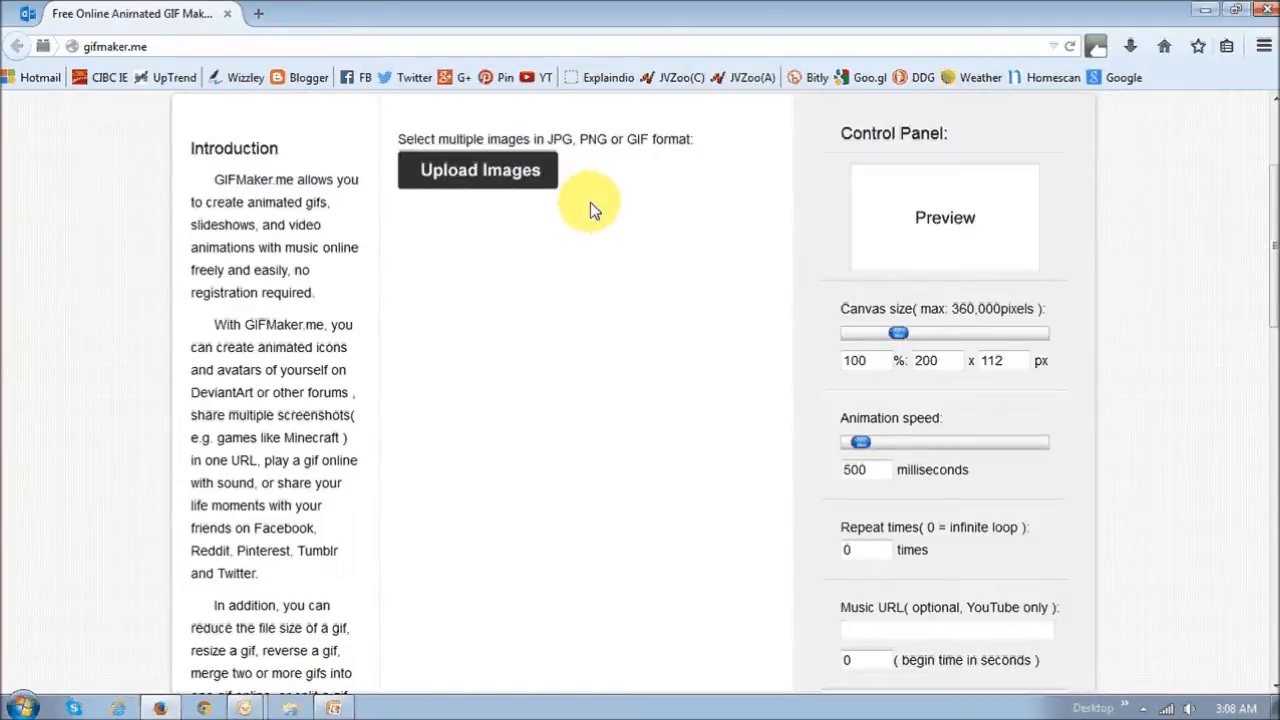
mouse_move(478, 170)
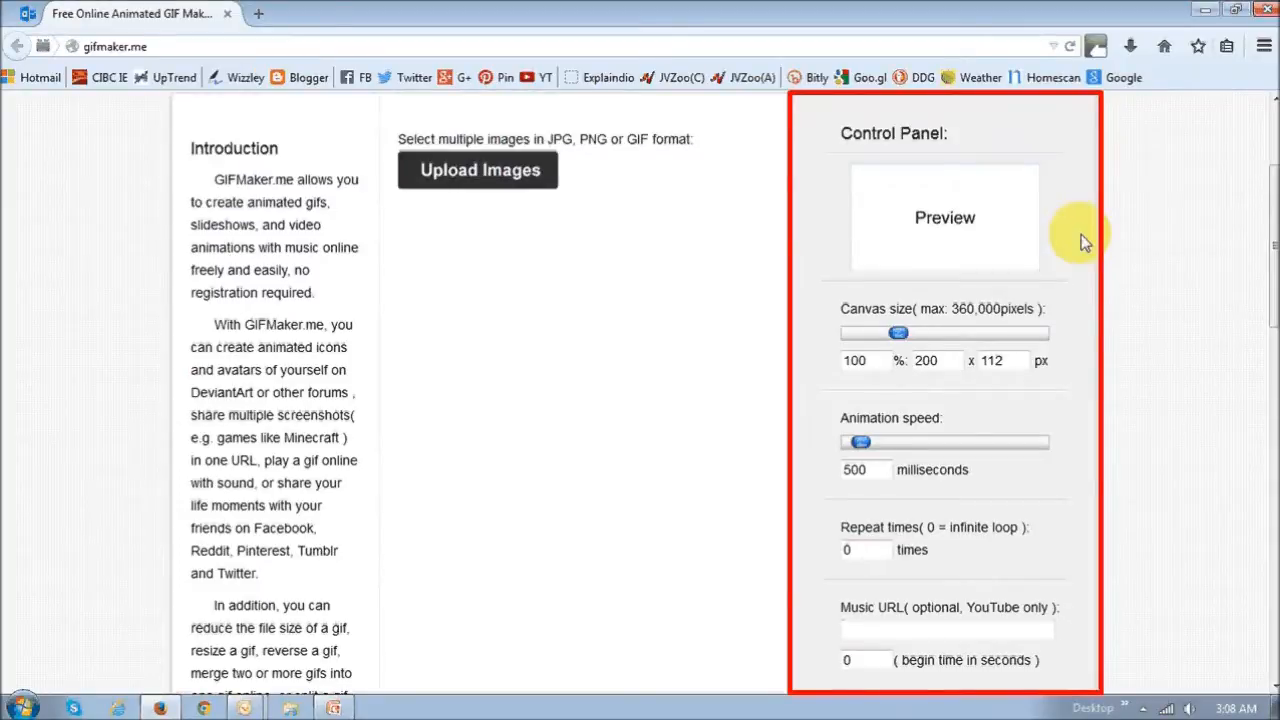
mouse_move(1070, 290)
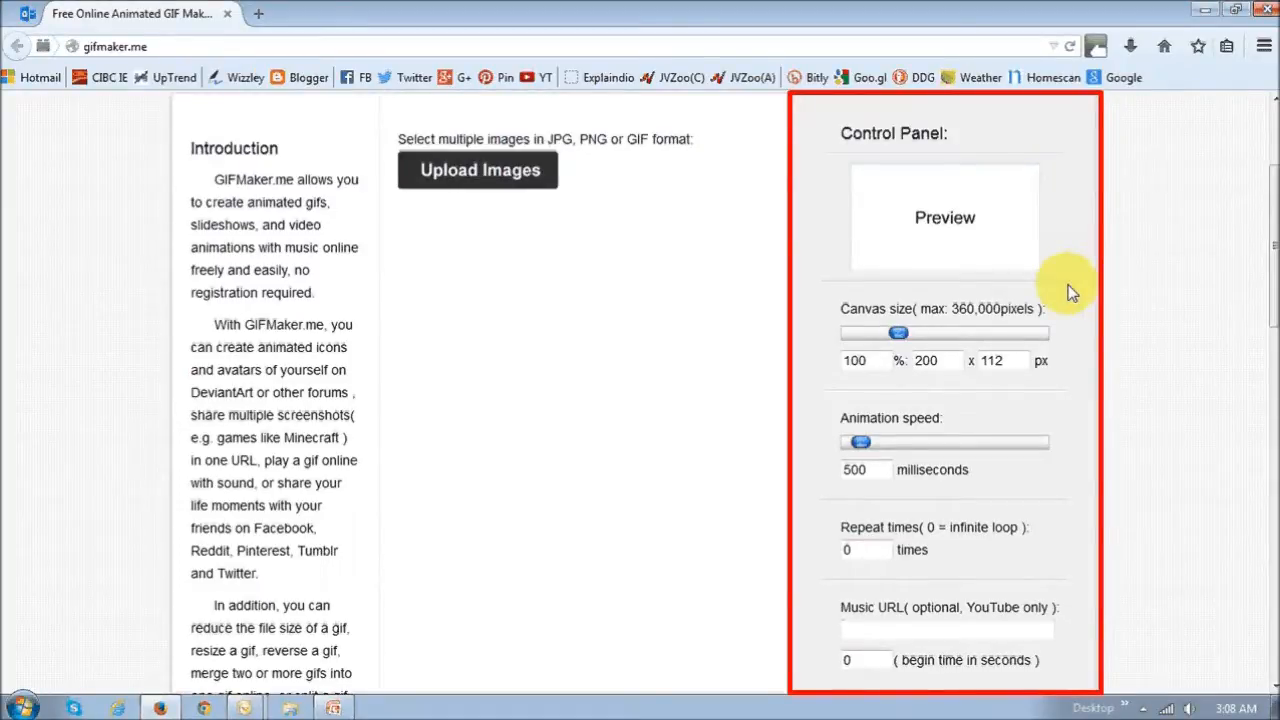
mouse_move(1070, 458)
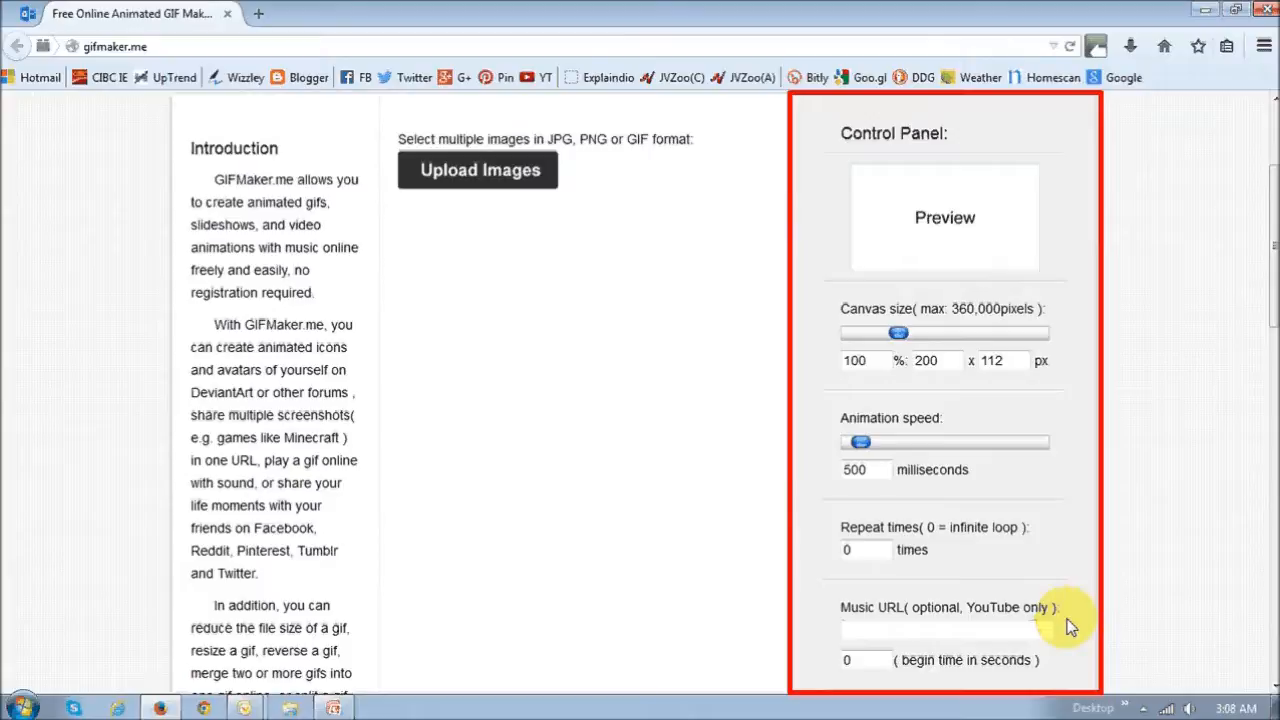
left_click(476, 168)
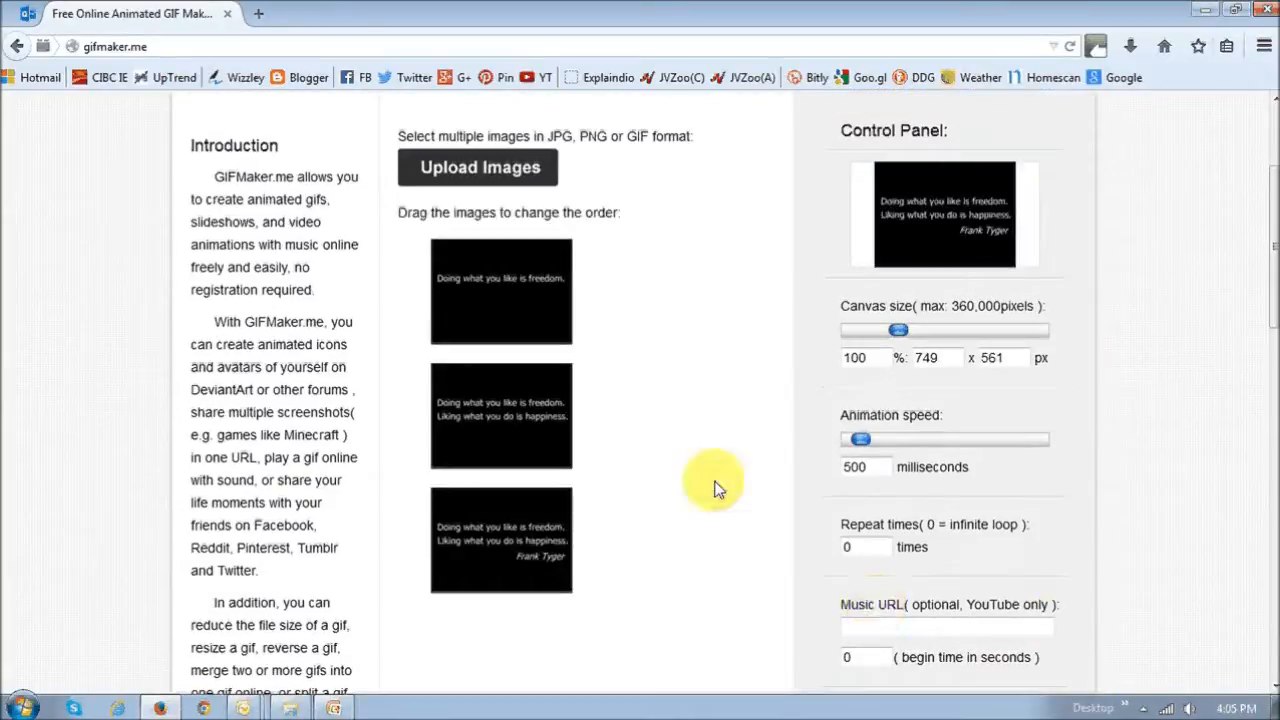
mouse_move(684, 464)
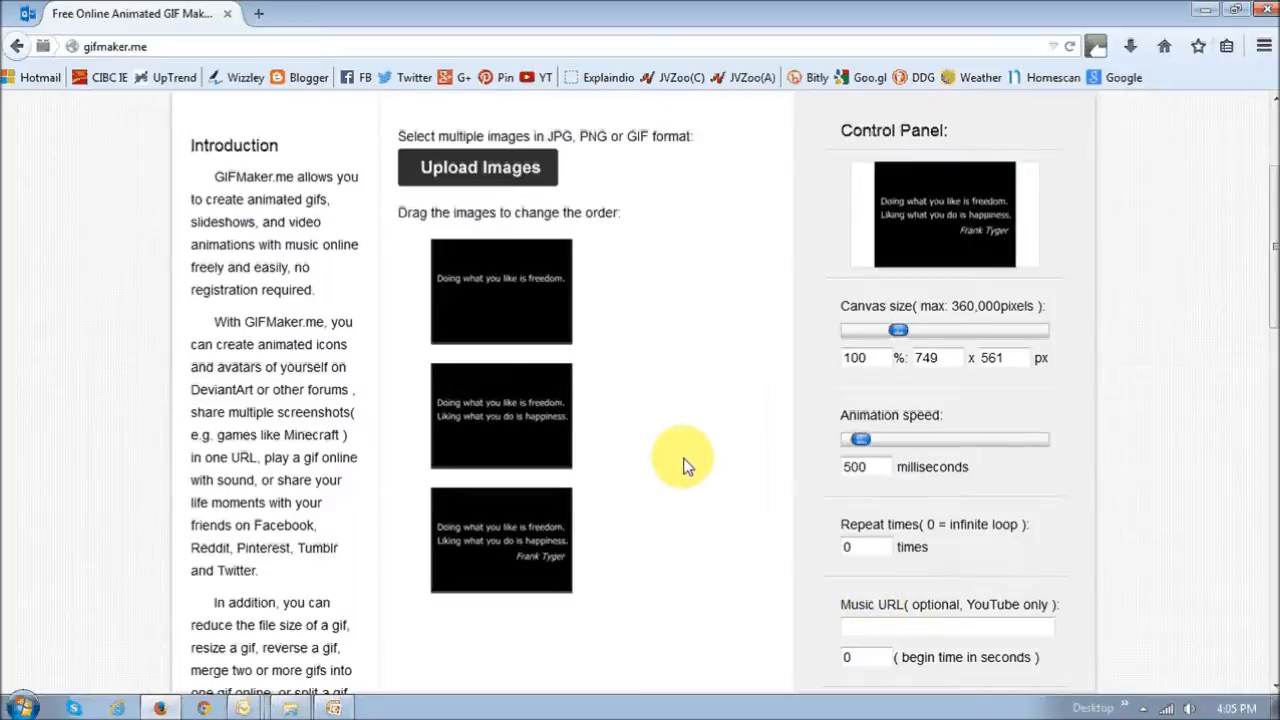
mouse_move(688, 410)
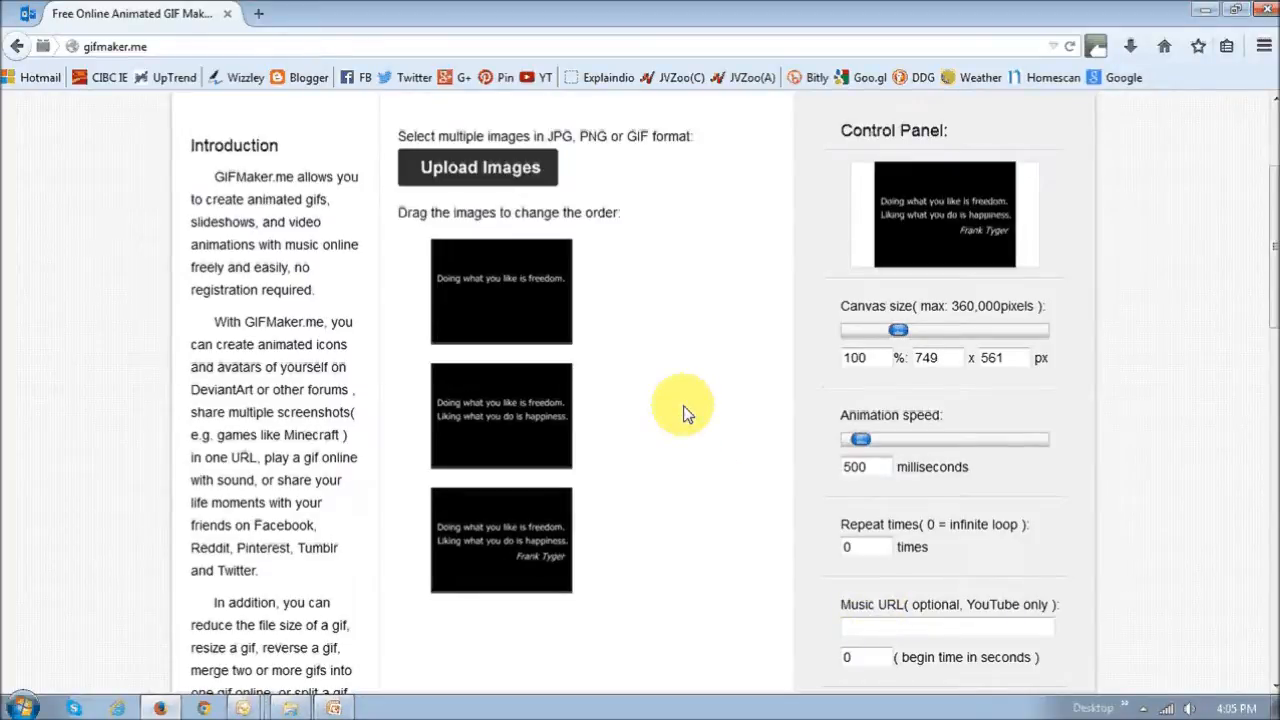
mouse_move(658, 532)
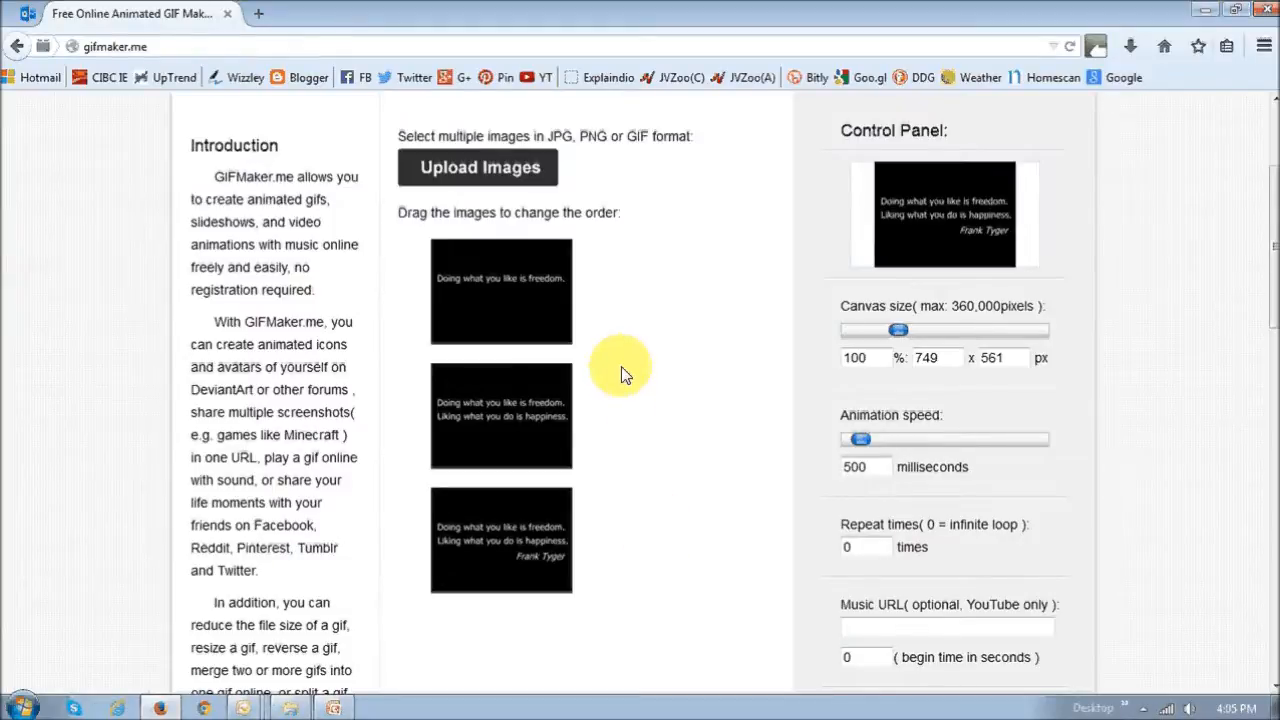
mouse_move(604, 300)
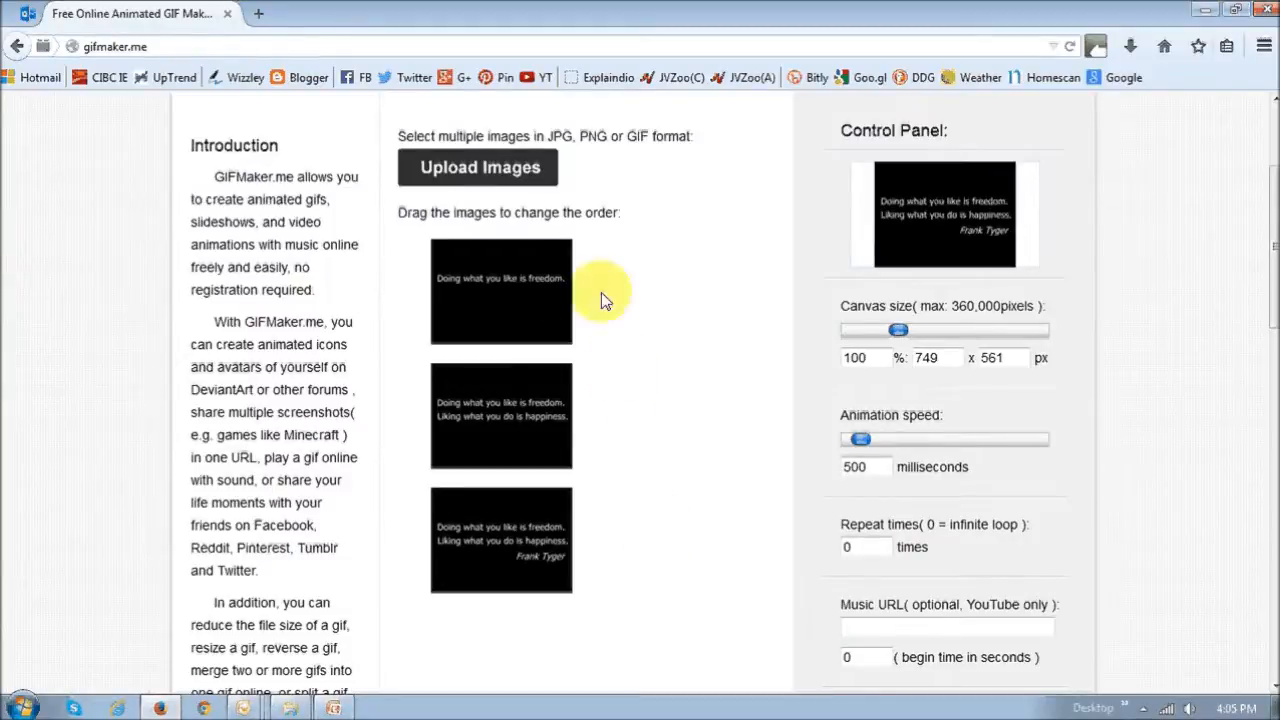
mouse_move(612, 428)
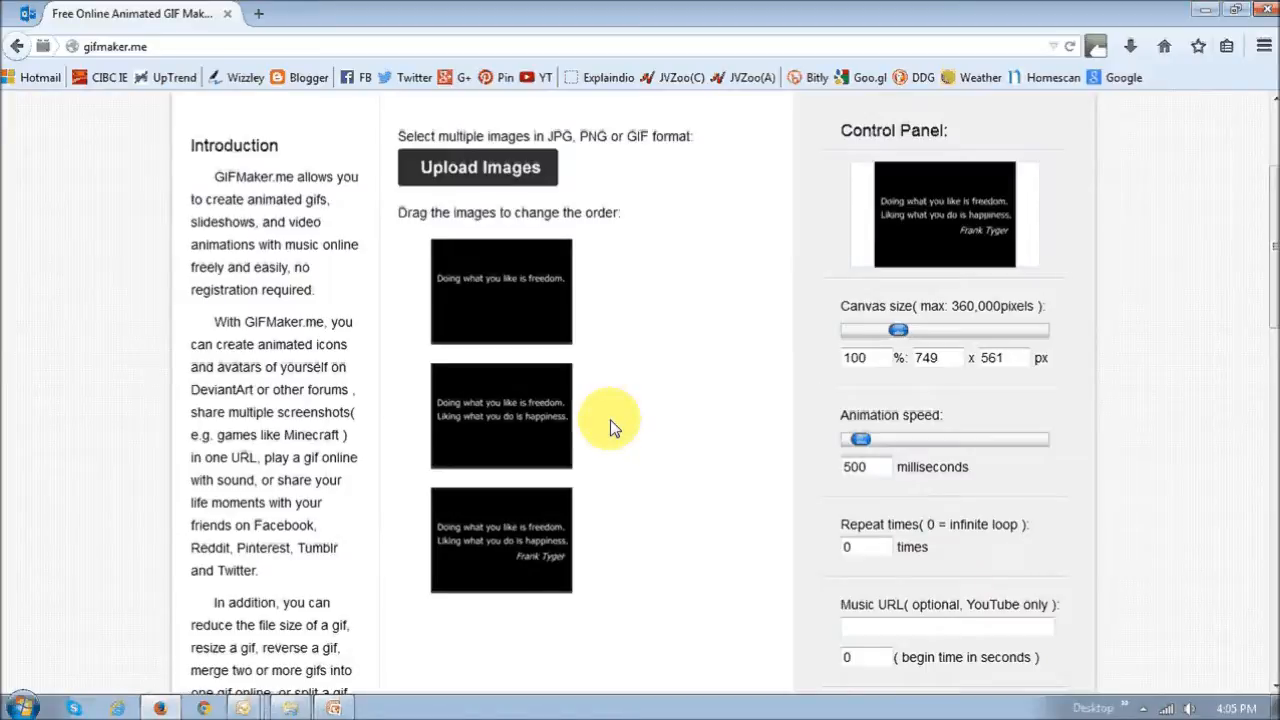
mouse_move(604, 470)
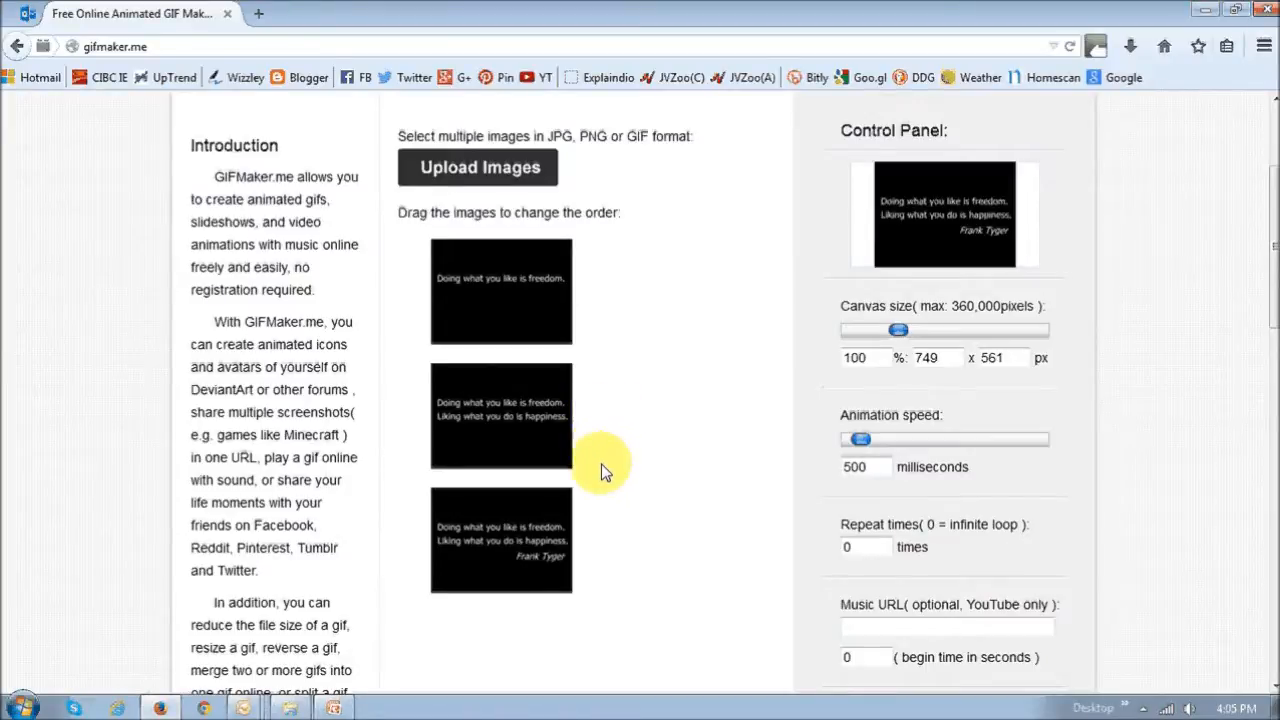
mouse_move(616, 580)
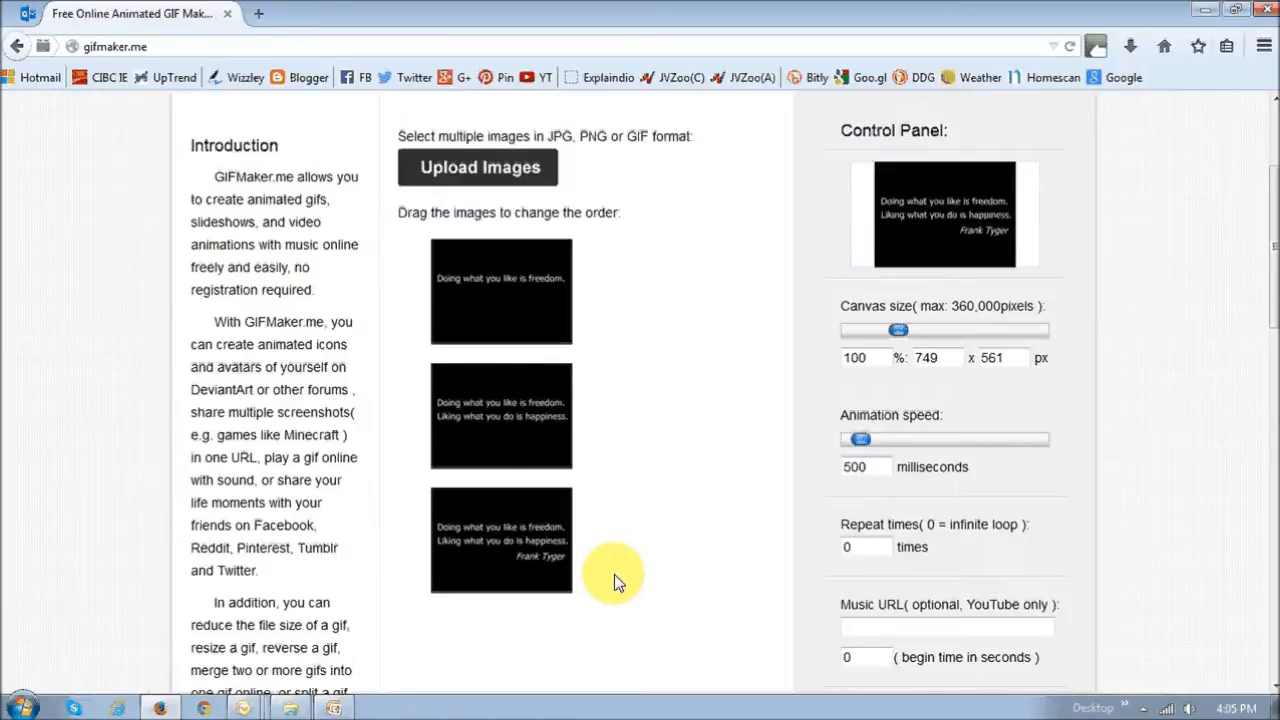
mouse_move(630, 578)
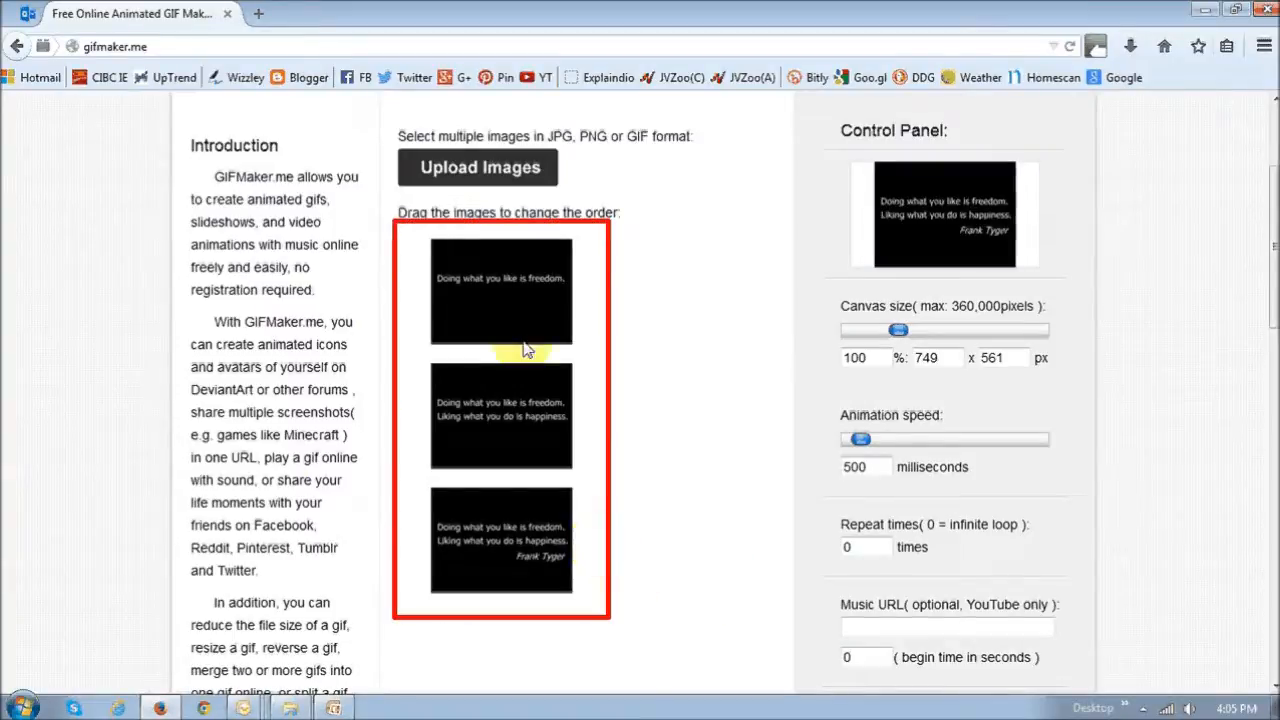
Scroll to the Create Frame Animation and Create GIF Animation buttons.
scroll("down", 3)
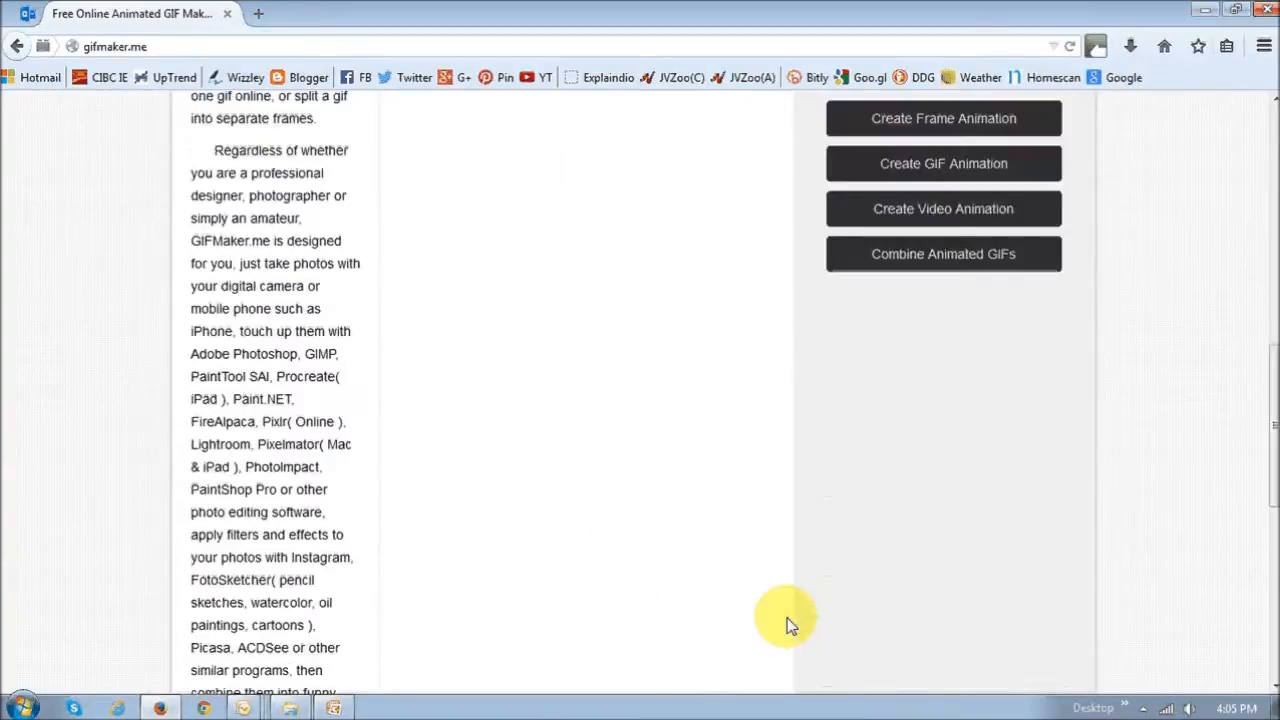
mouse_move(920, 504)
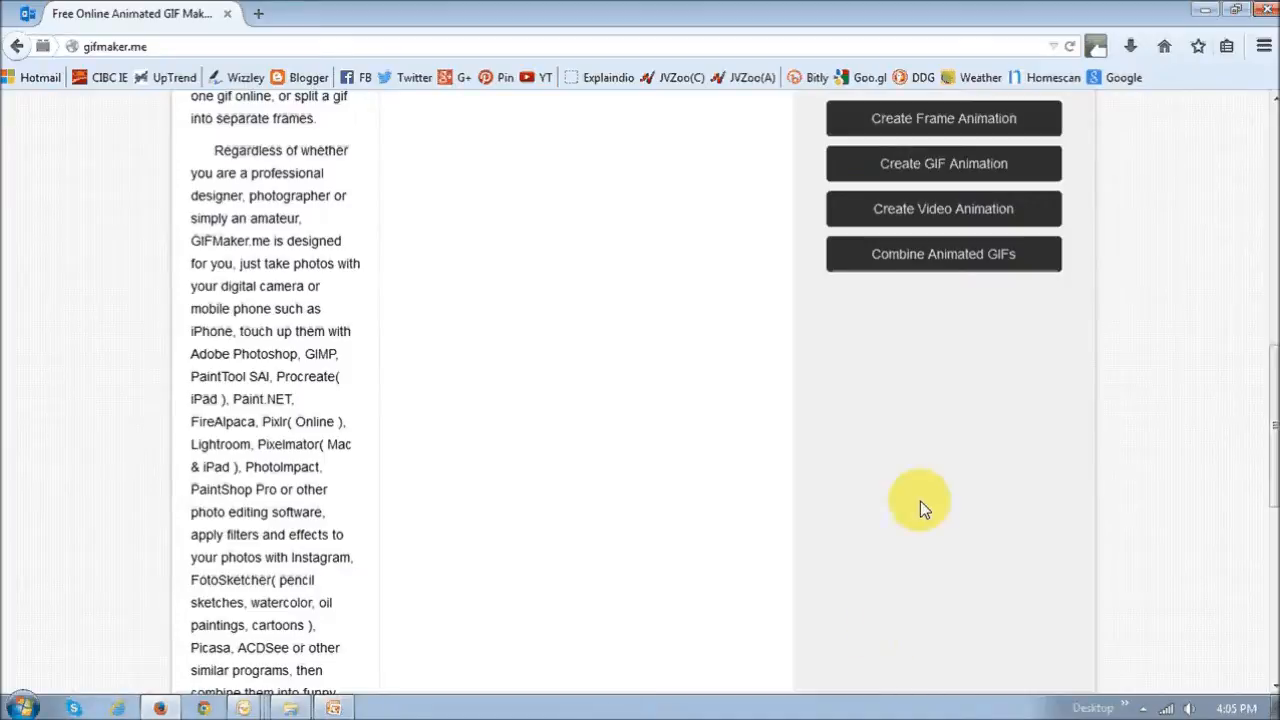
mouse_move(1088, 310)
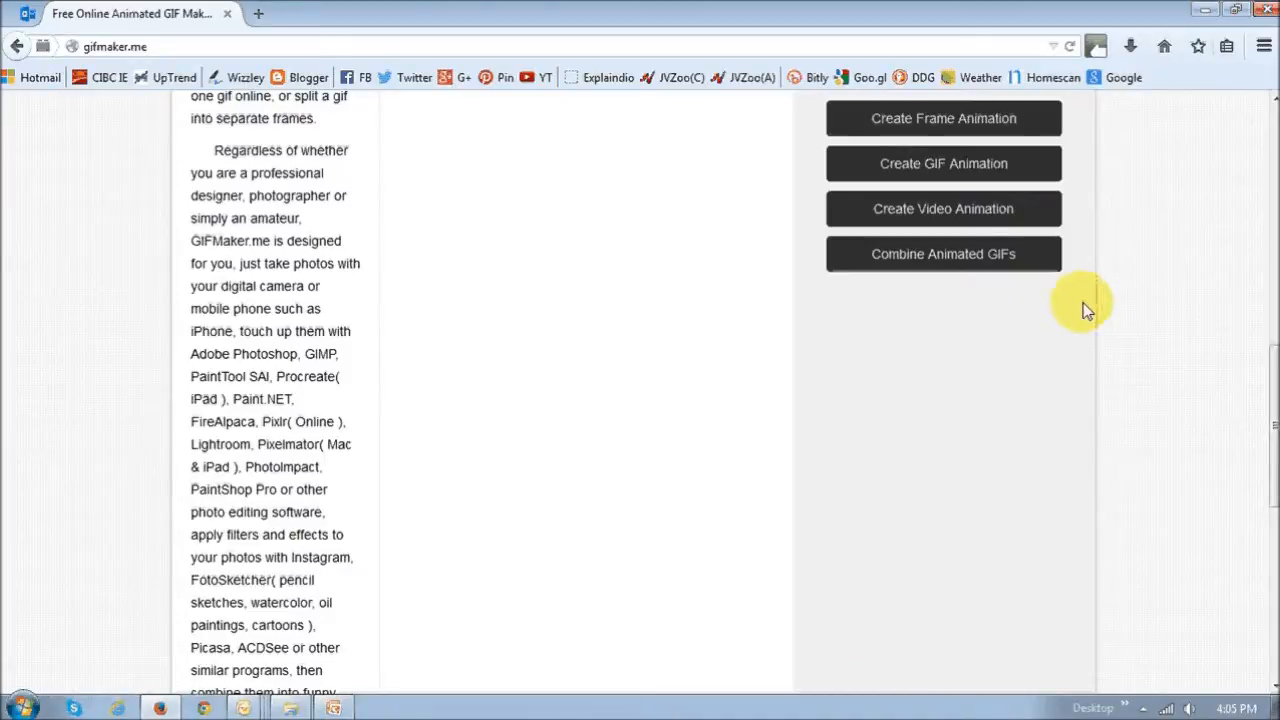
mouse_move(1118, 188)
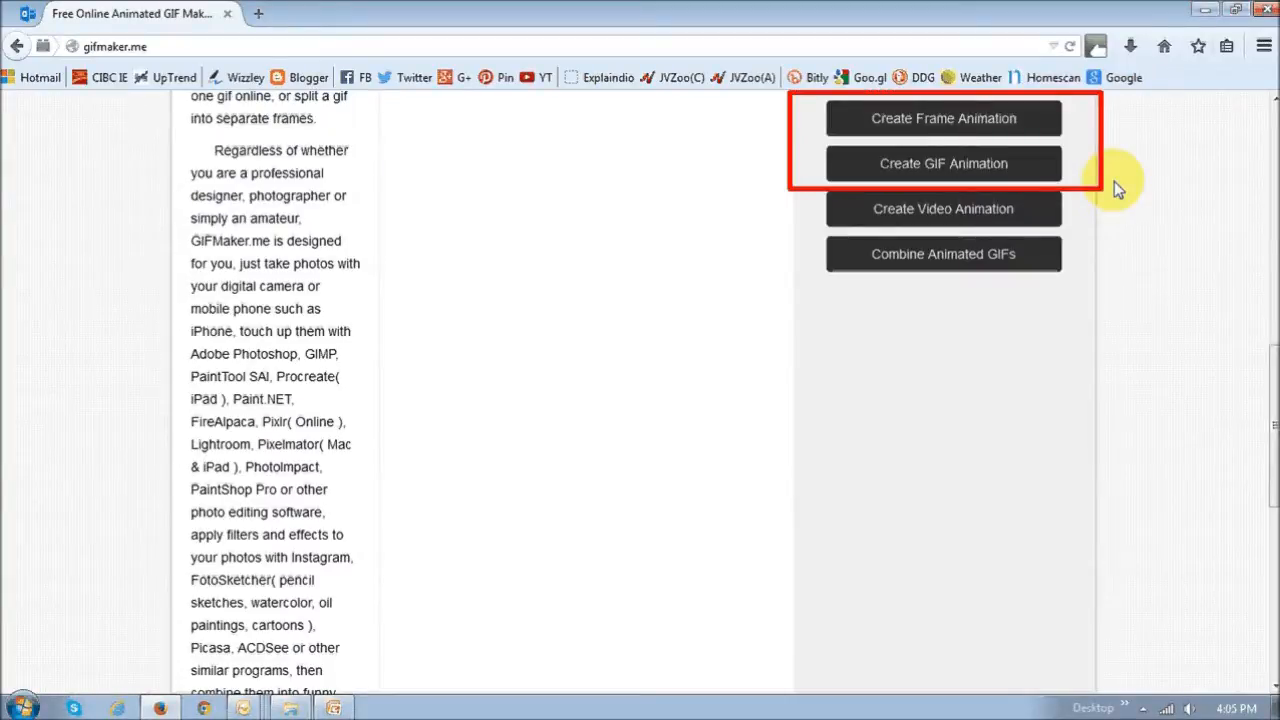
mouse_move(1078, 176)
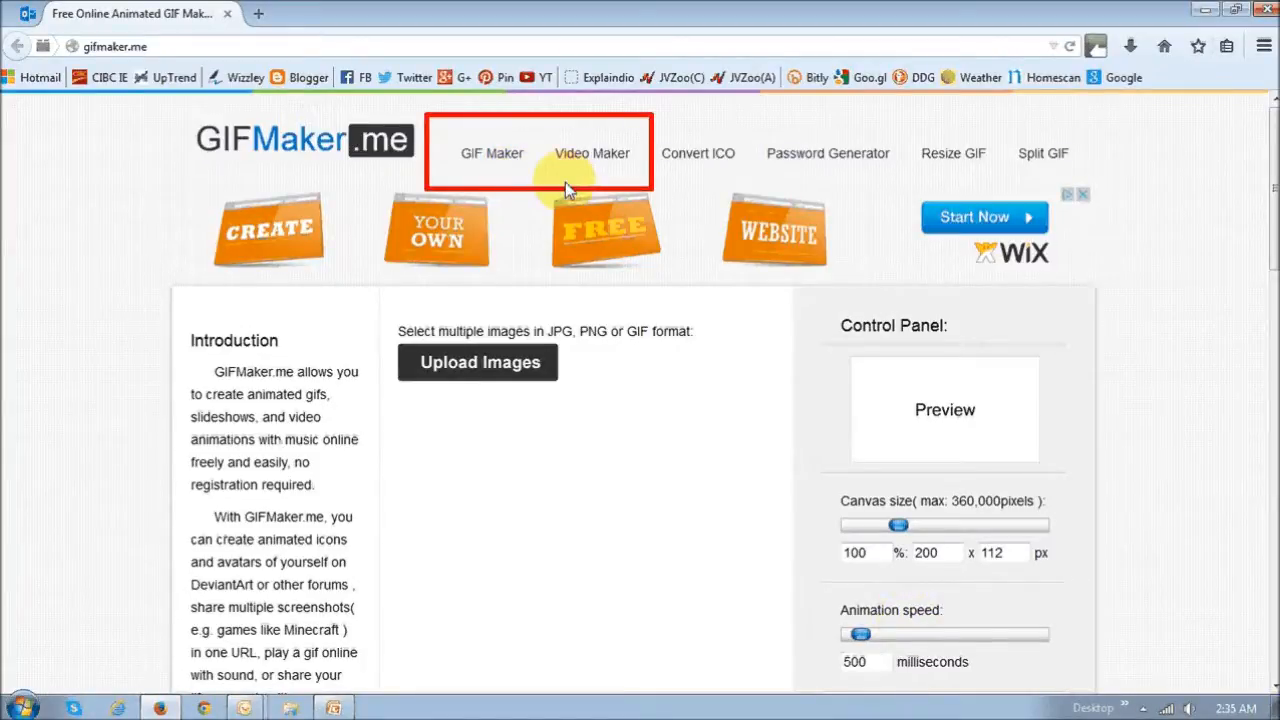
Load the three quote JPGs into the Video Maker, filling the 749 × 561 preview.
left_click(592, 152)
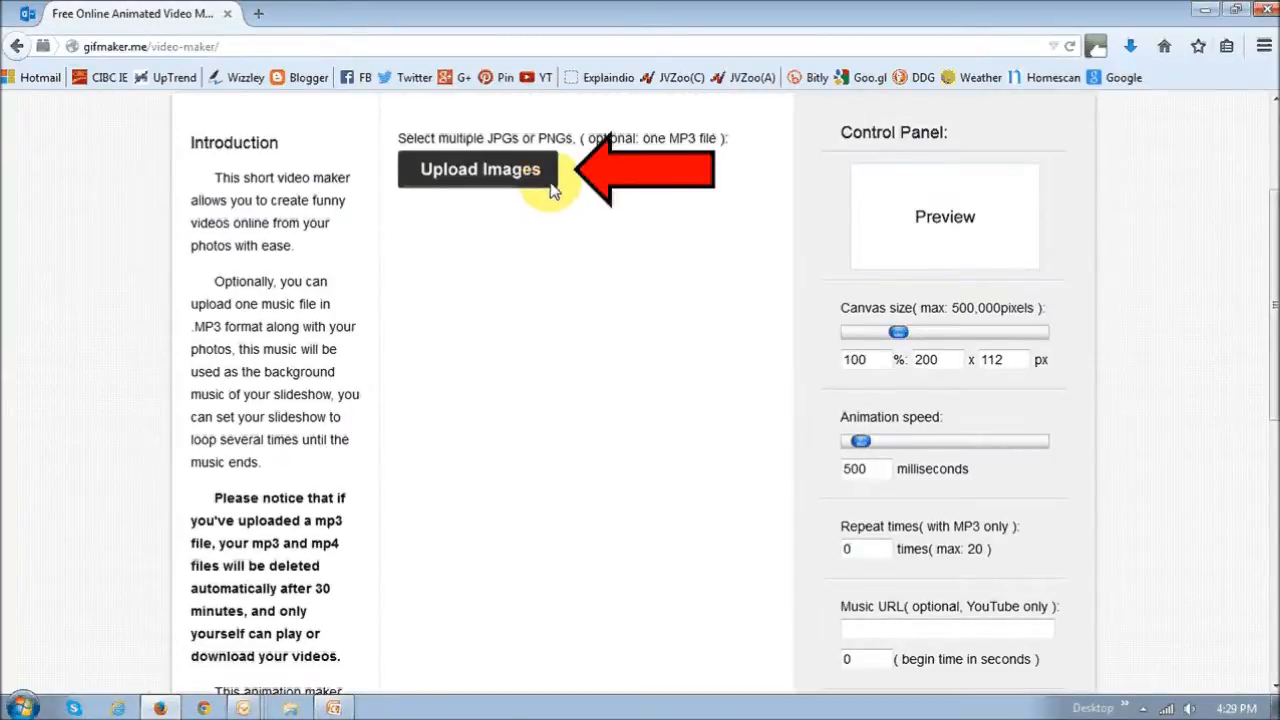
left_click(478, 168)
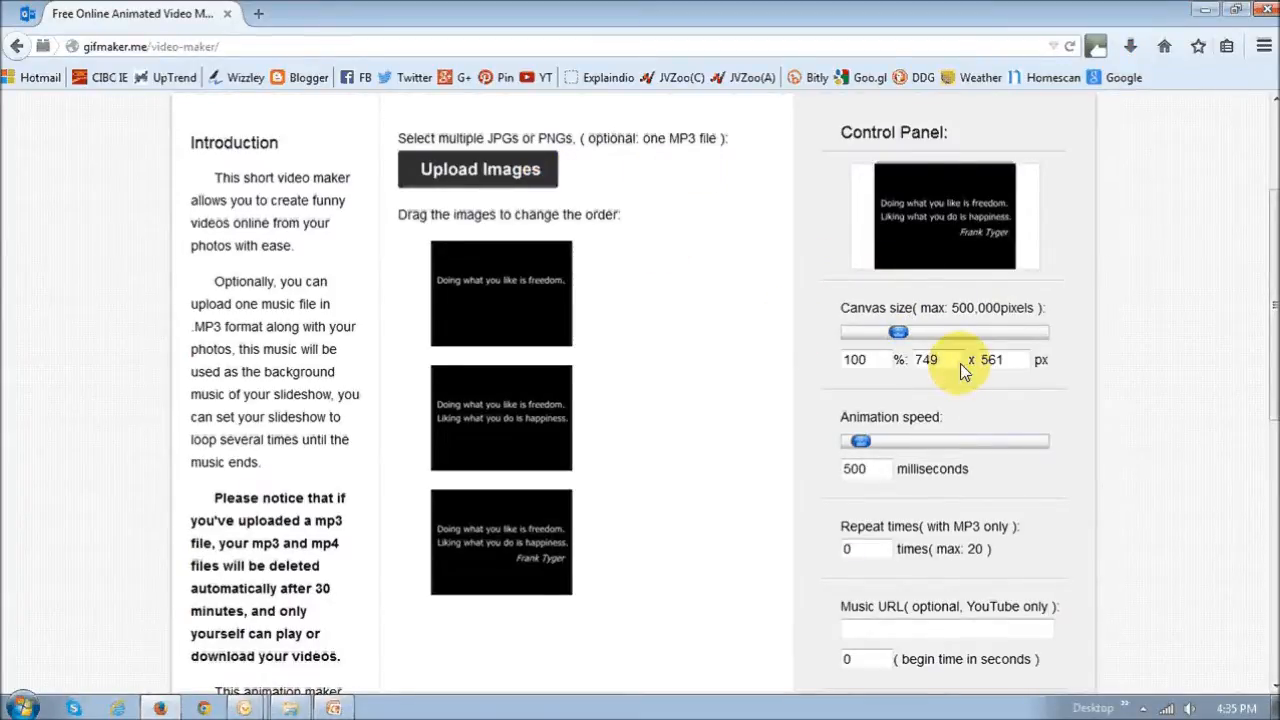
scroll("down", 3)
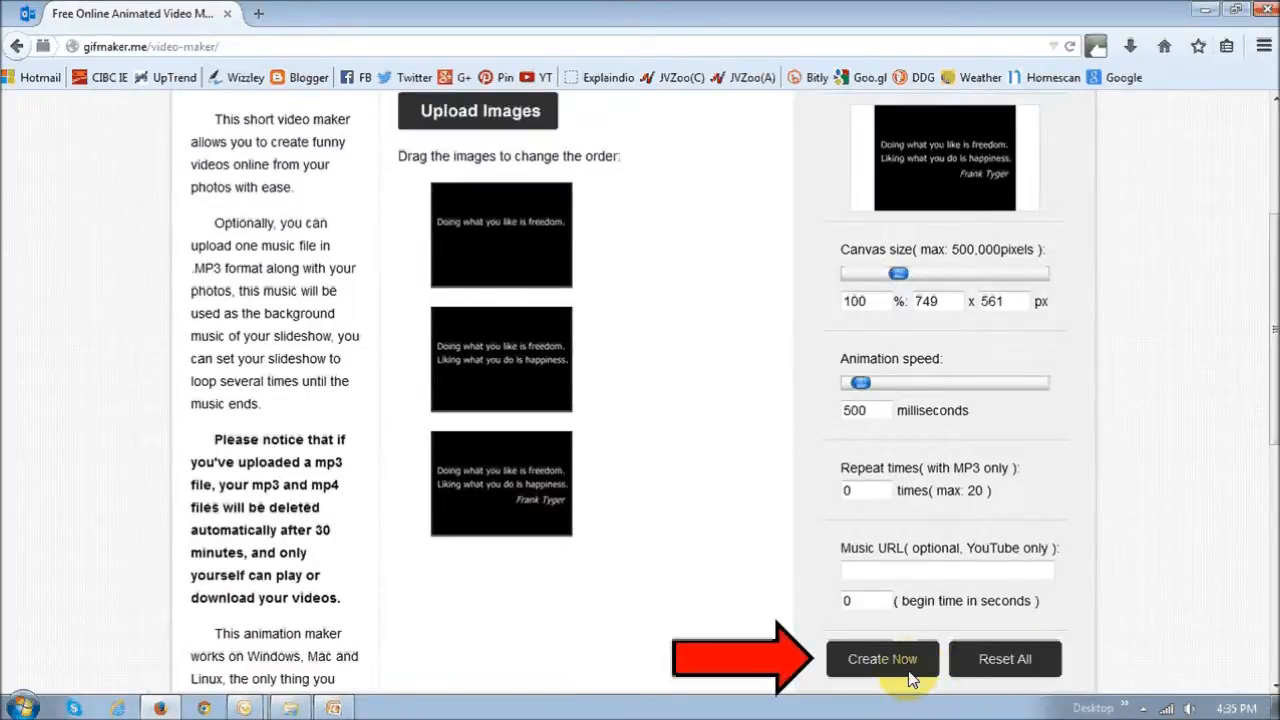
Generate the quote video with Create Now, then return to the GIF Maker home page.
left_click(882, 658)
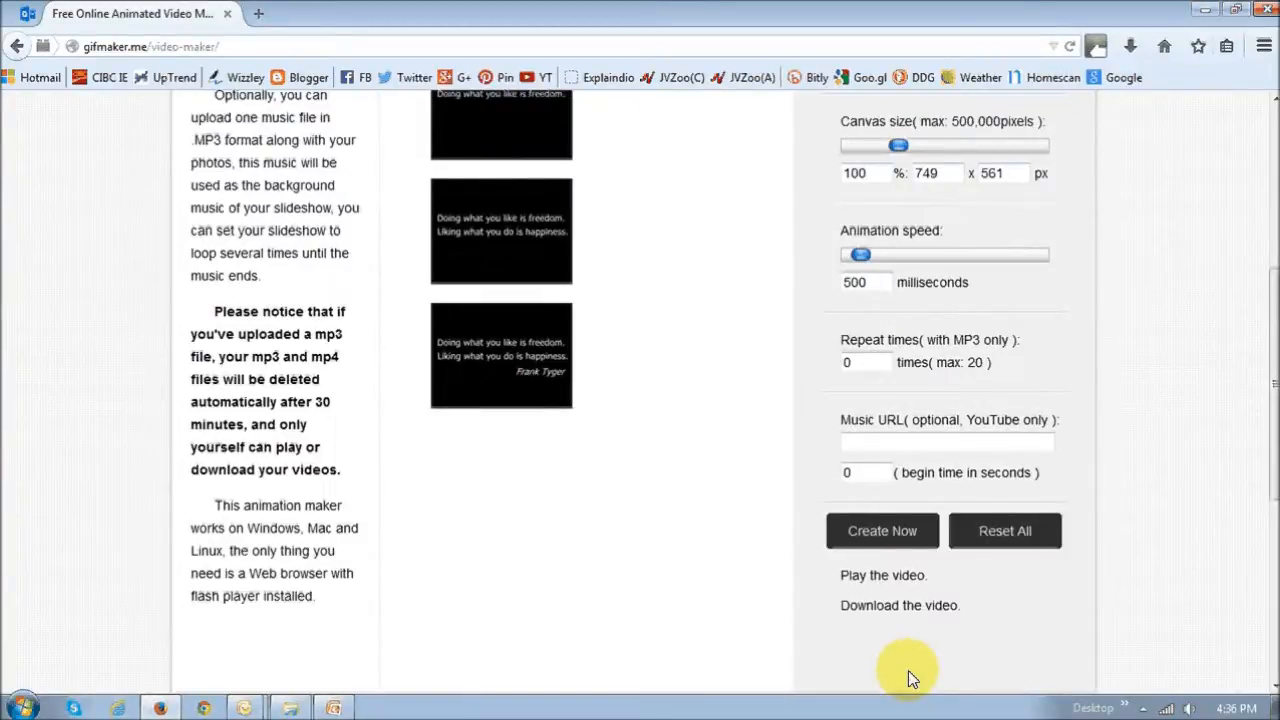
mouse_move(918, 644)
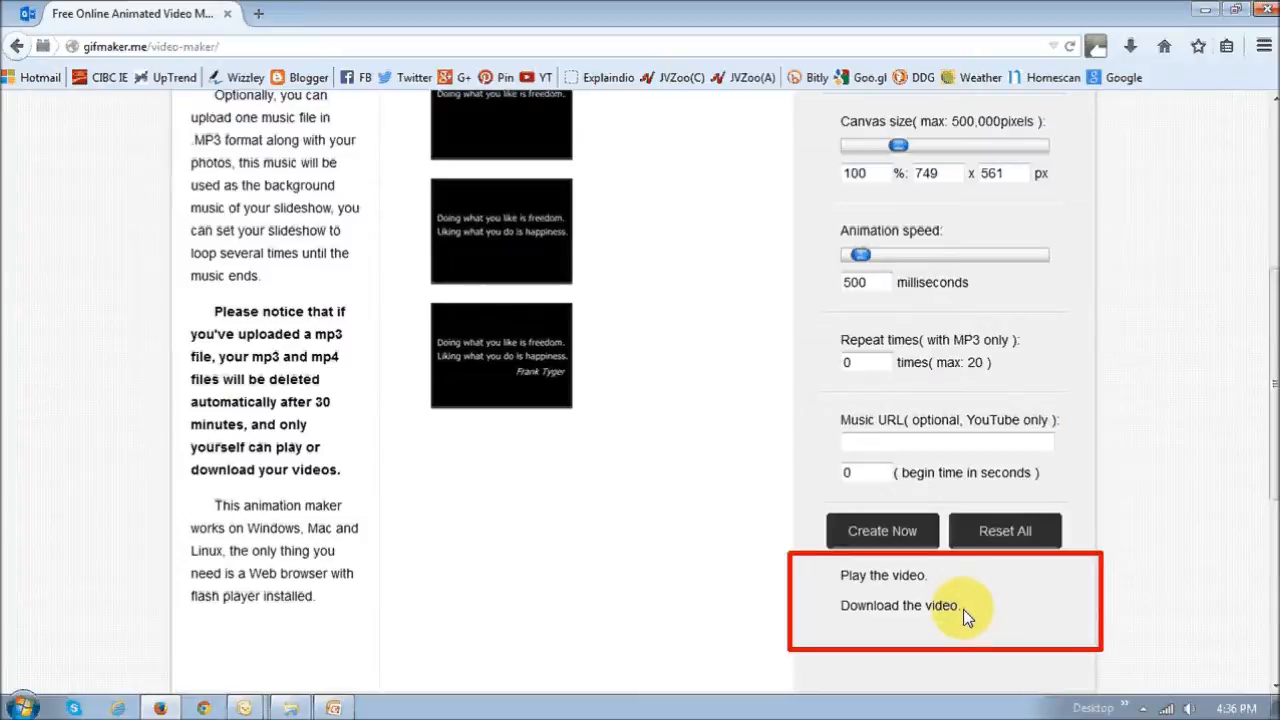
mouse_move(960, 614)
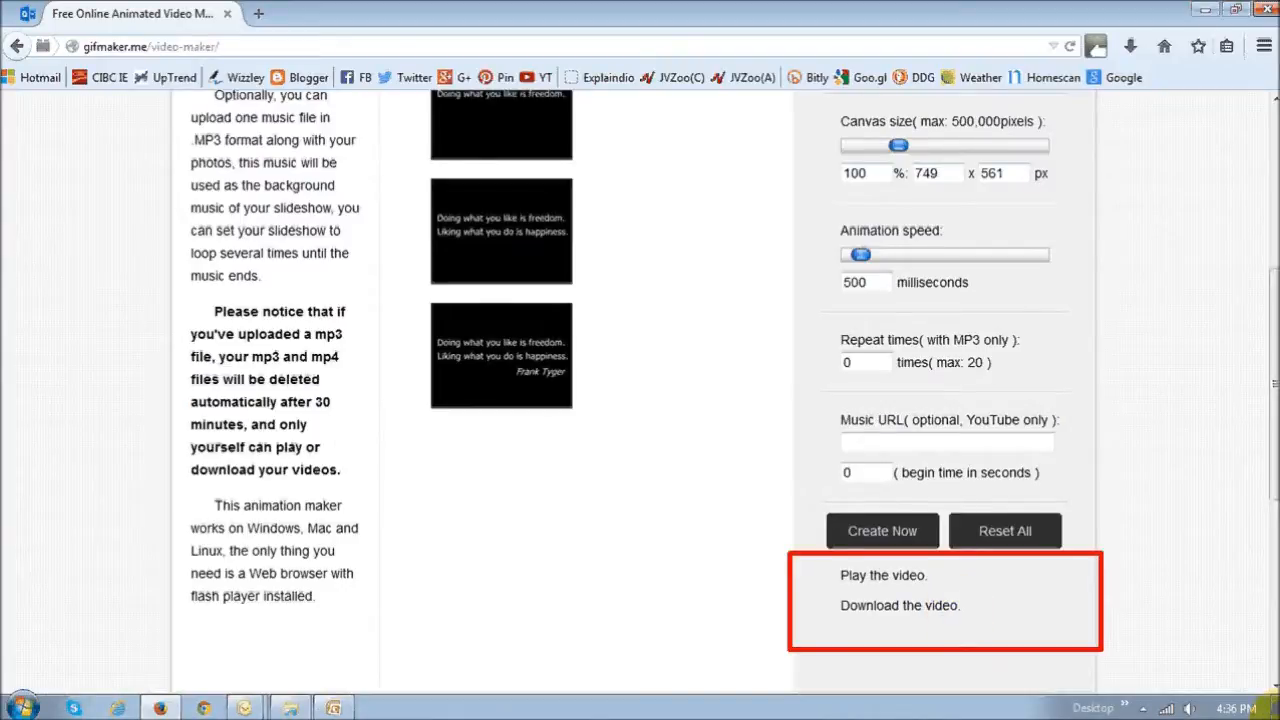
left_click(492, 152)
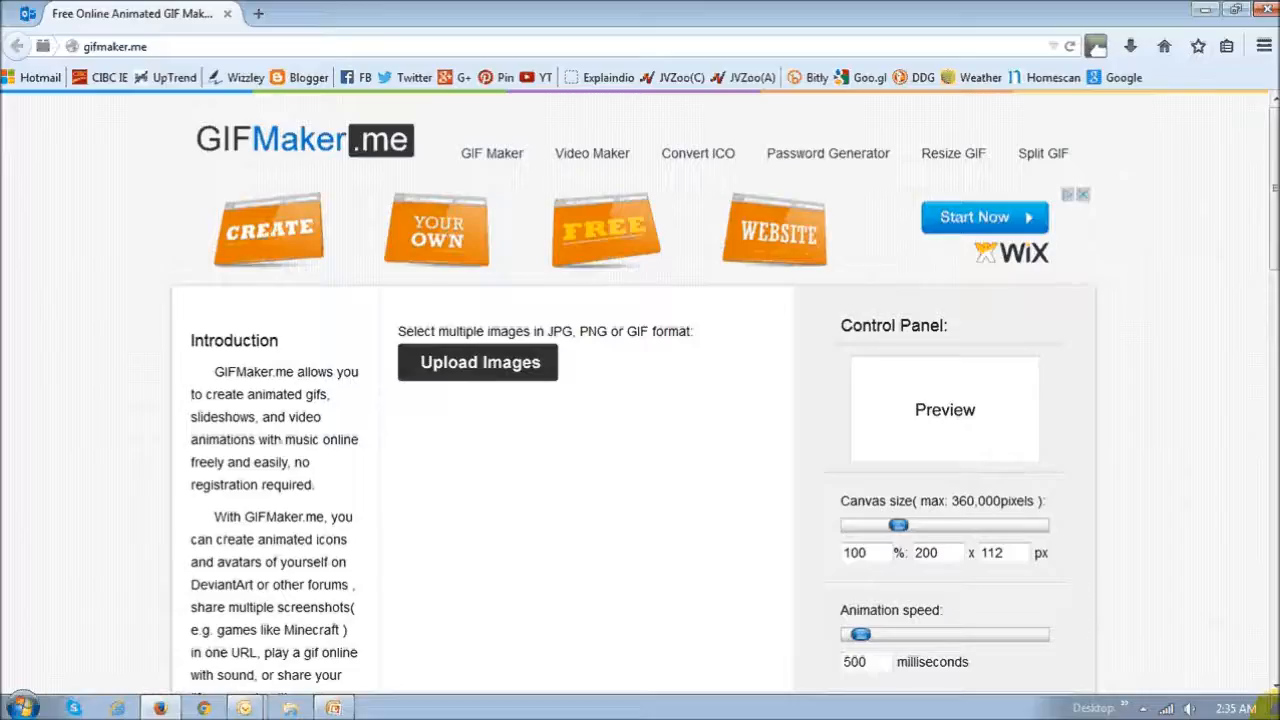
mouse_move(952, 160)
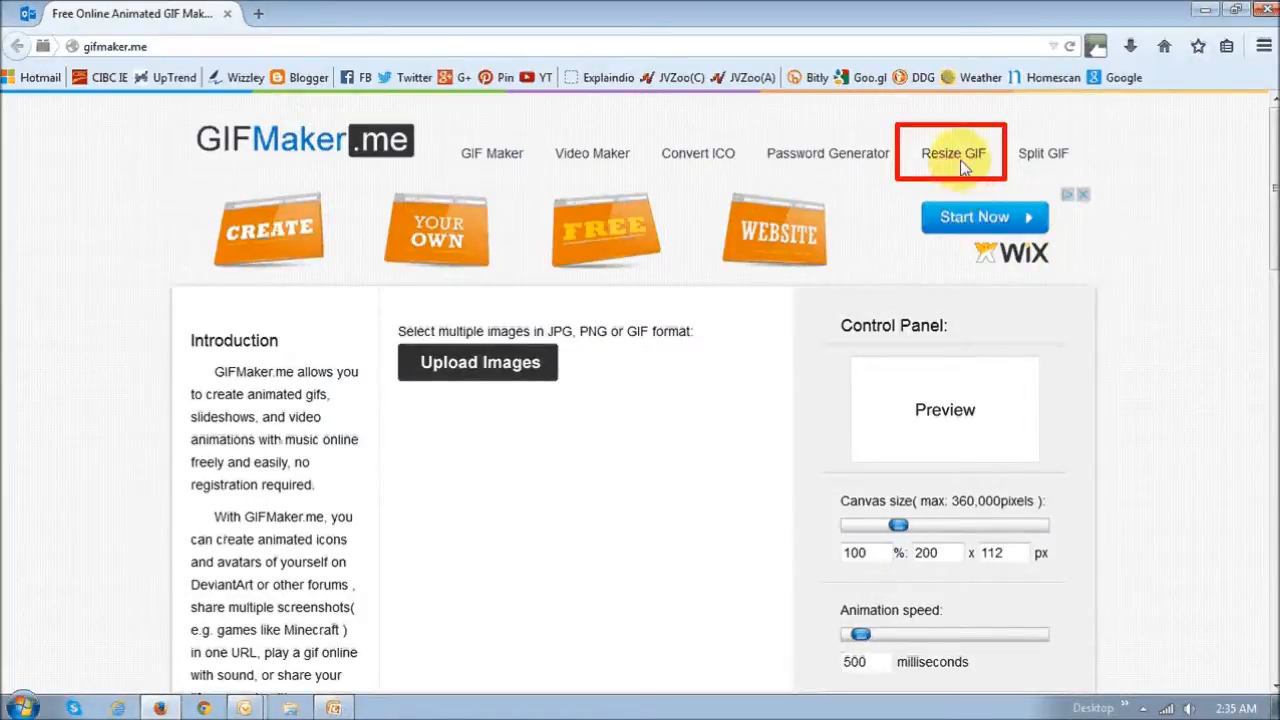
Upload an animated GIF into the Resize GIF tool, showing canvas 749 × 561.
left_click(952, 152)
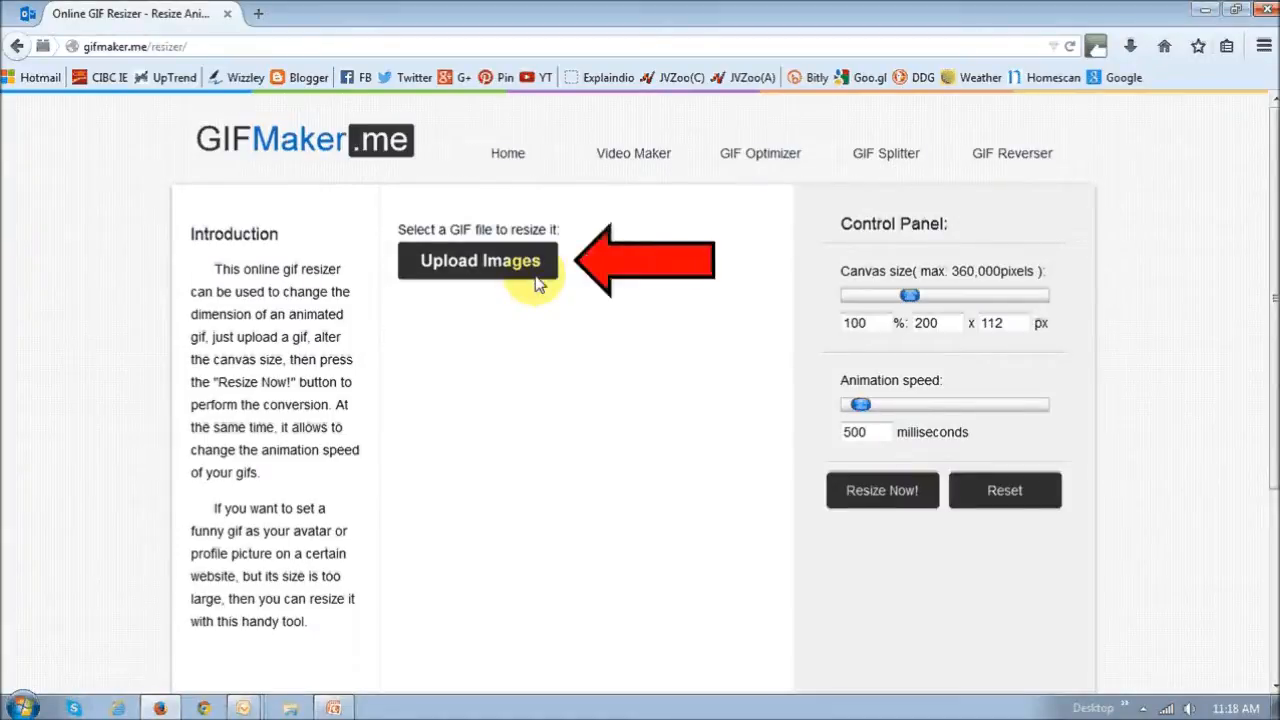
left_click(478, 260)
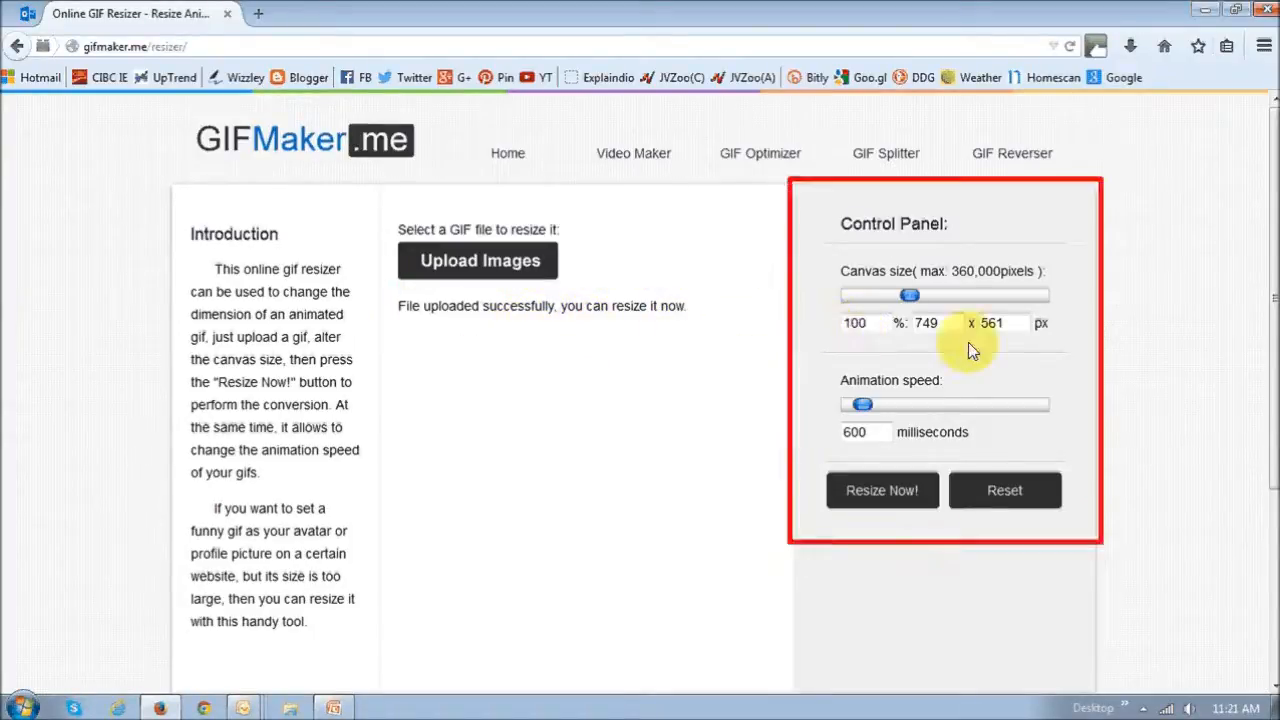
mouse_move(1008, 352)
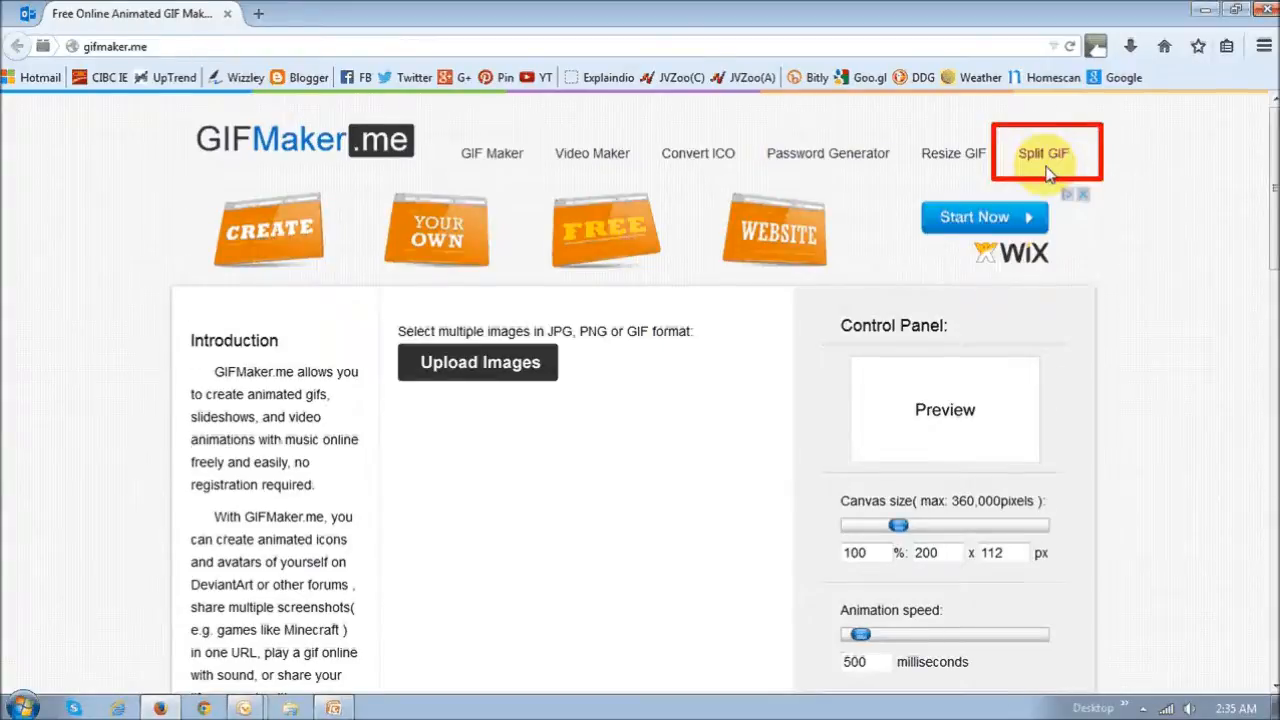
Split an uploaded animated GIF into three frames and download them.
left_click(1044, 152)
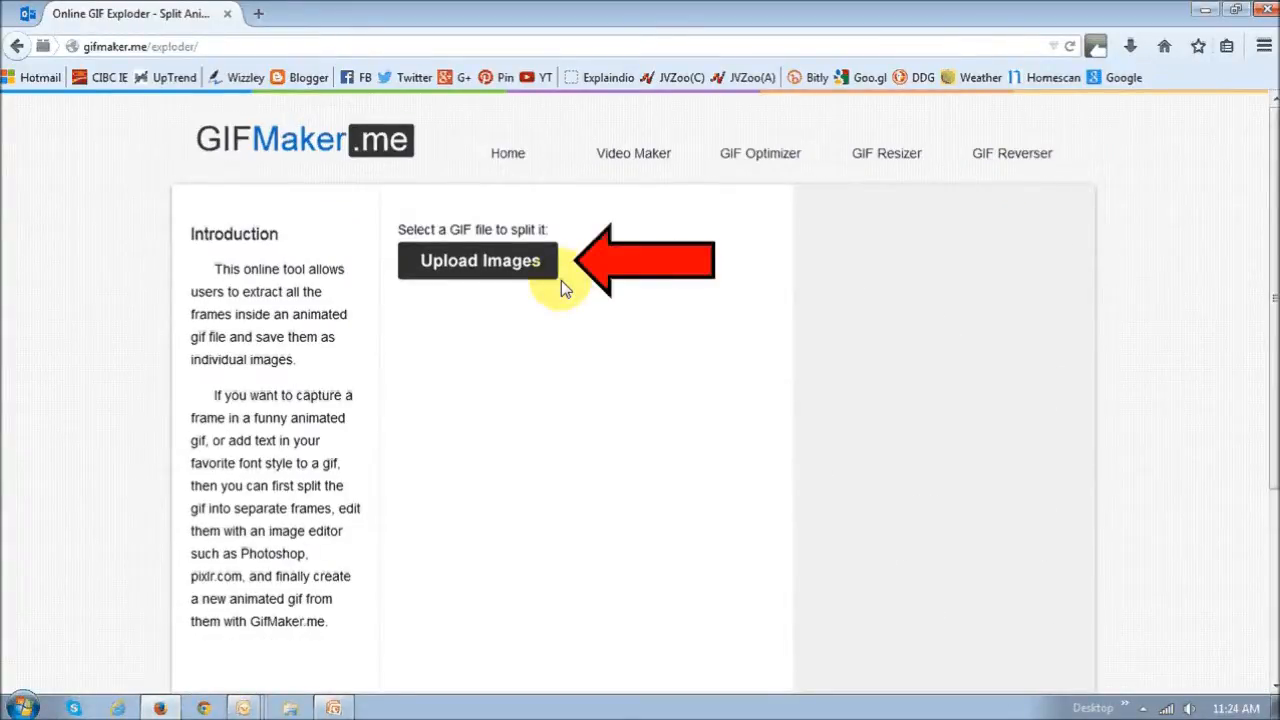
left_click(478, 260)
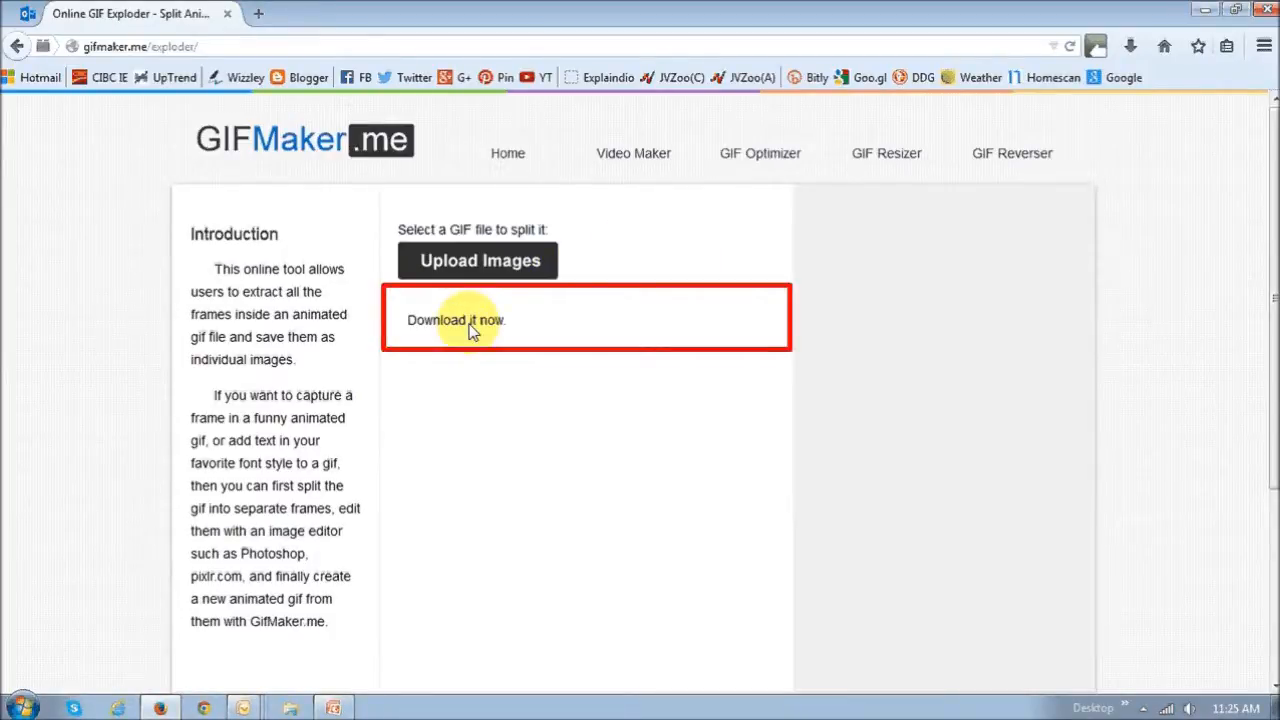
left_click(456, 320)
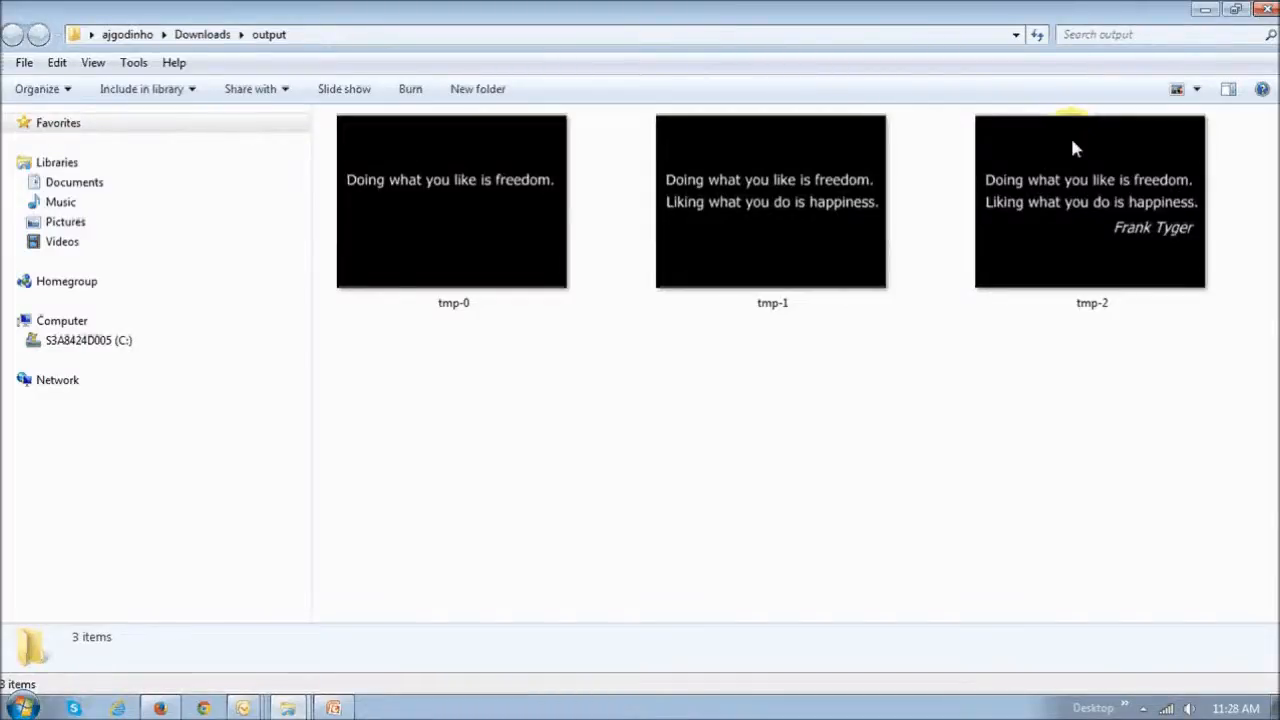
mouse_move(1032, 224)
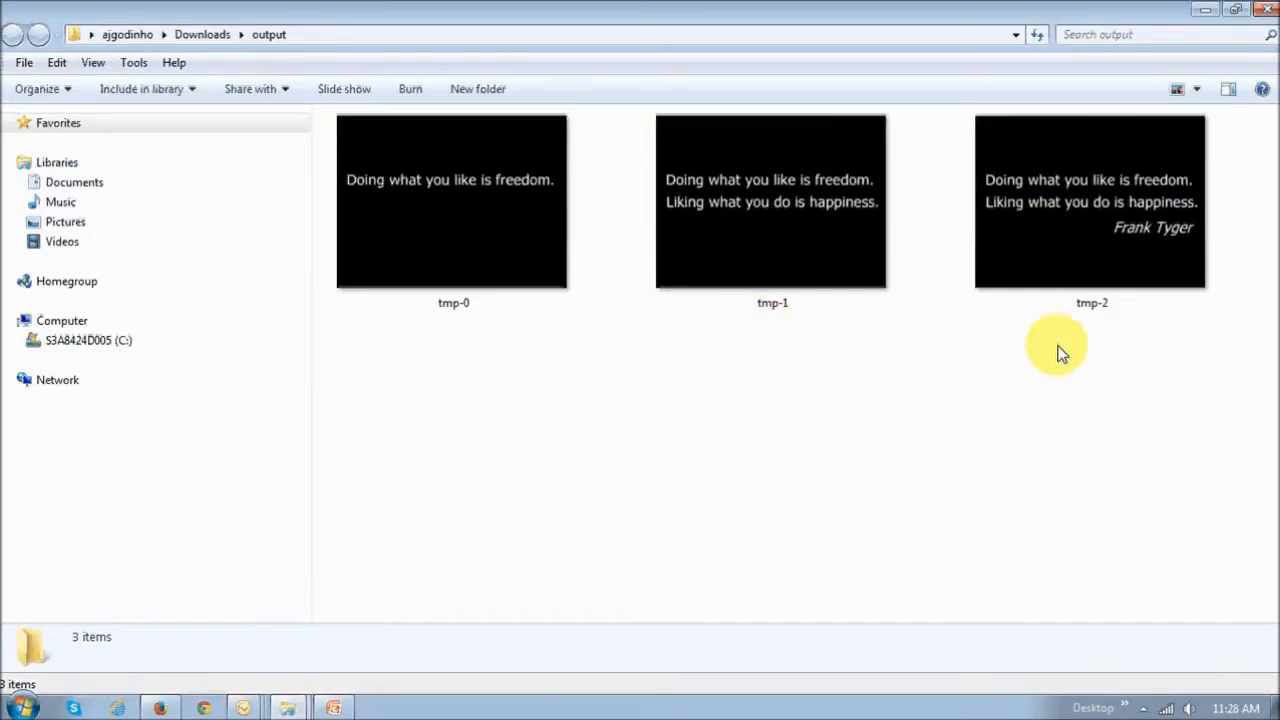
mouse_move(1252, 344)
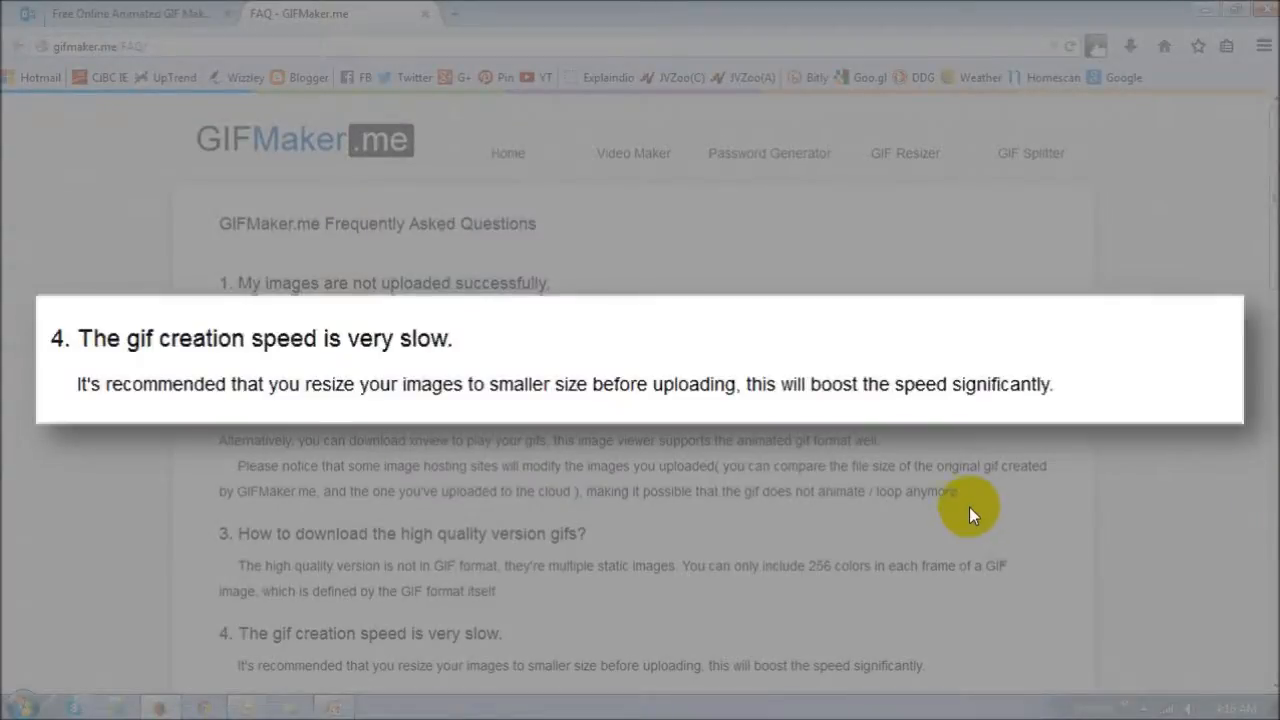
mouse_move(964, 510)
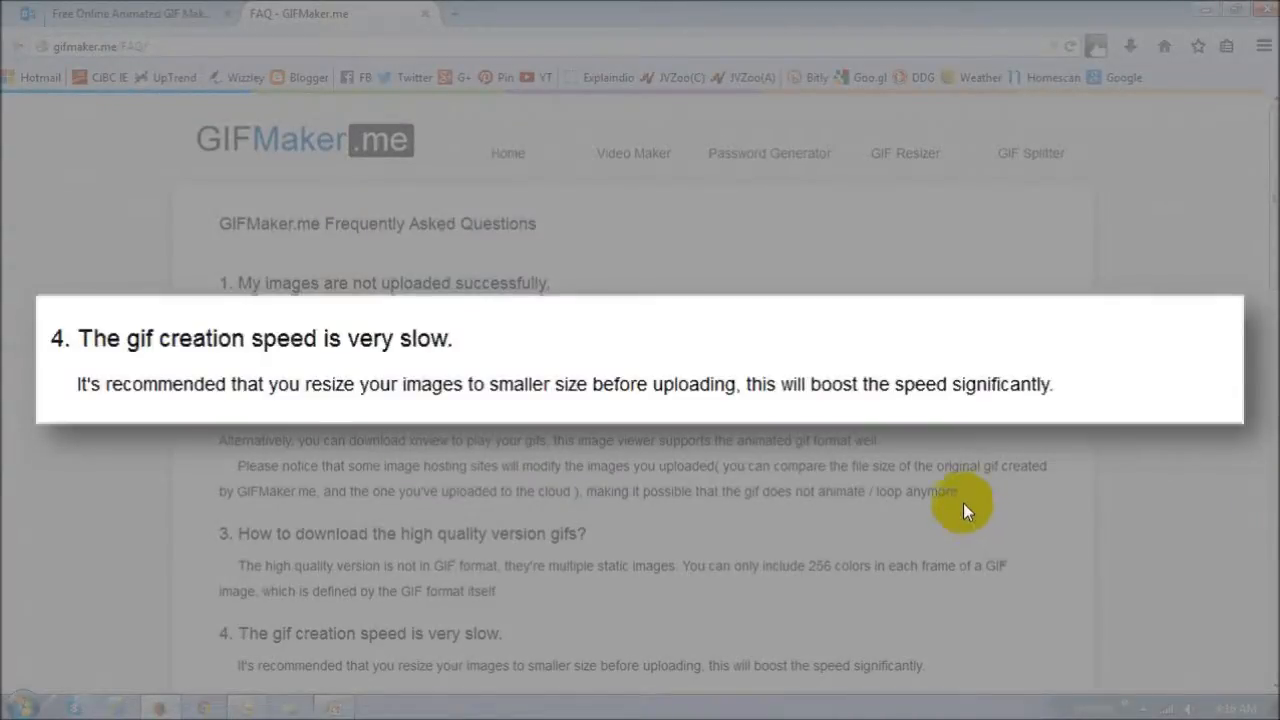
mouse_move(696, 450)
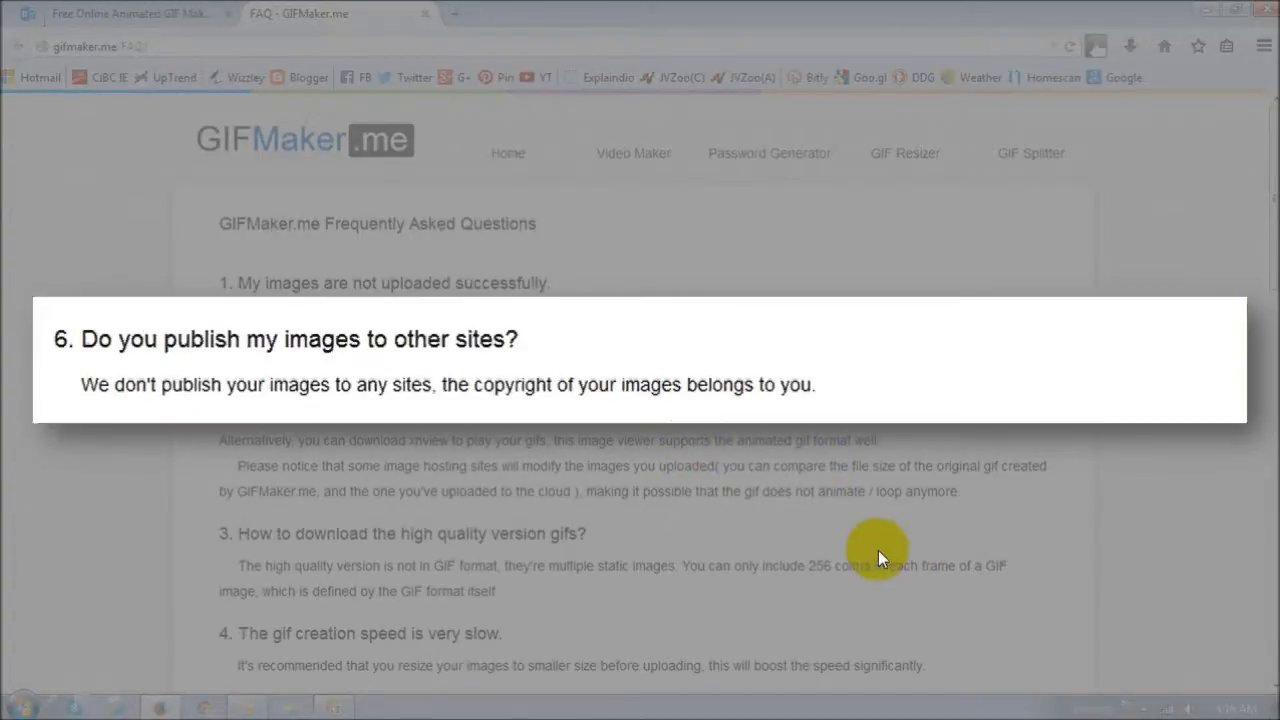
mouse_move(844, 552)
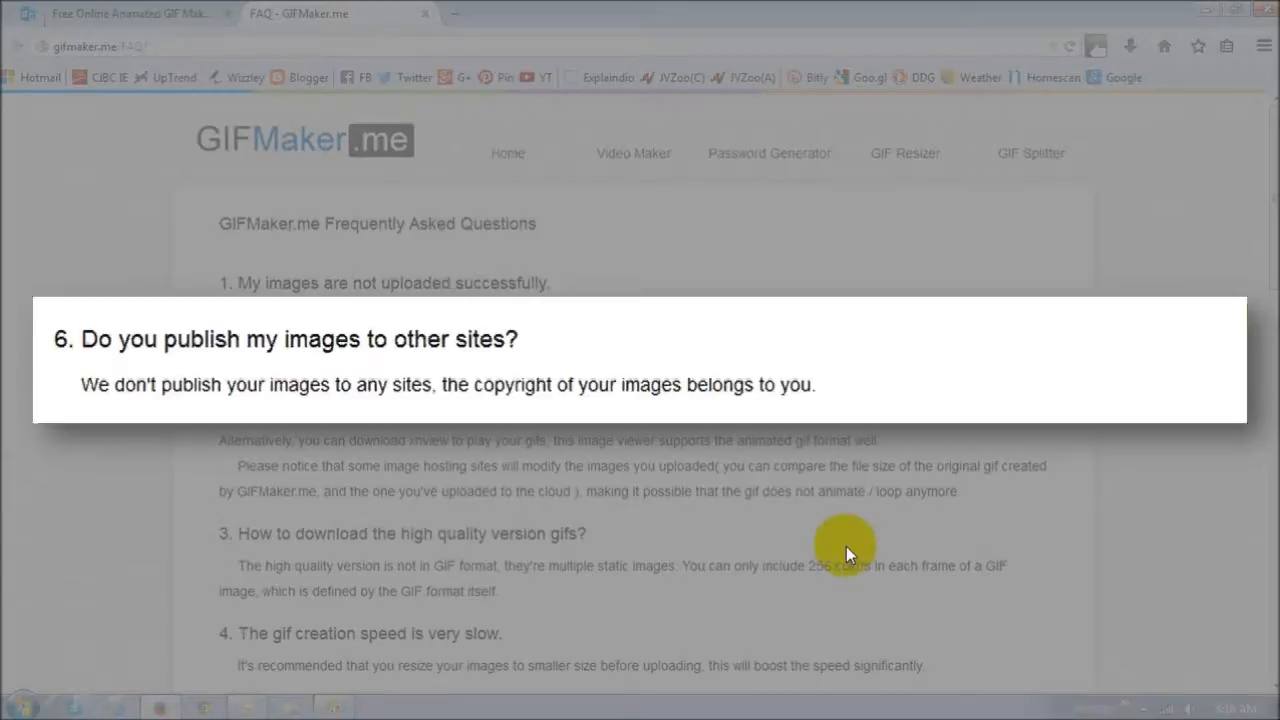